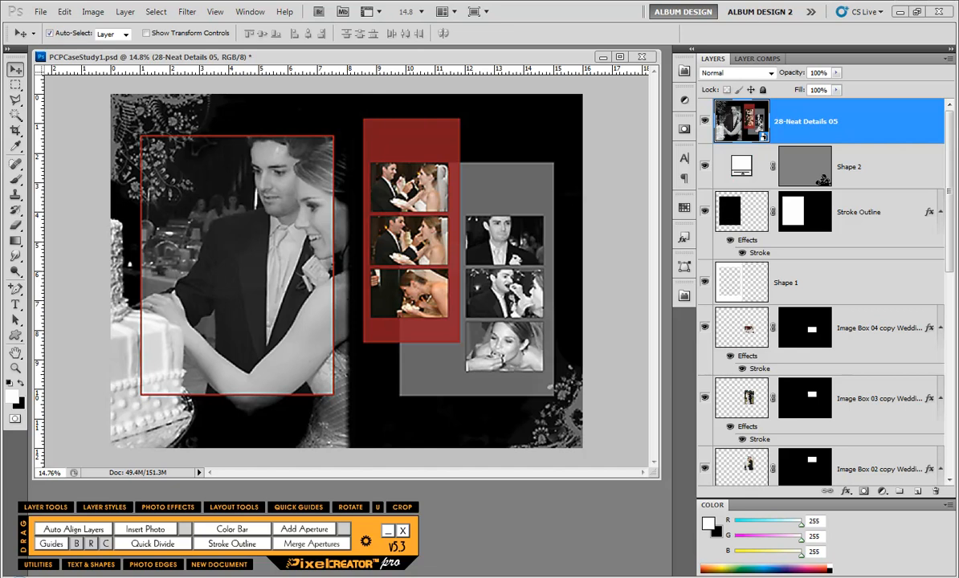
{"action": "mouse_move", "coordinate": [675, 508]}
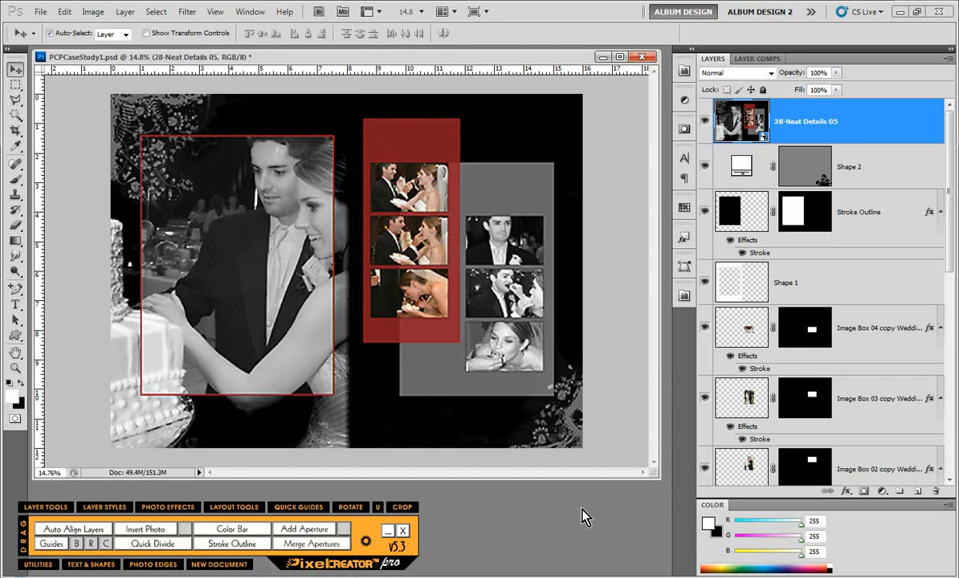
{"action": "mouse_move", "coordinate": [585, 517]}
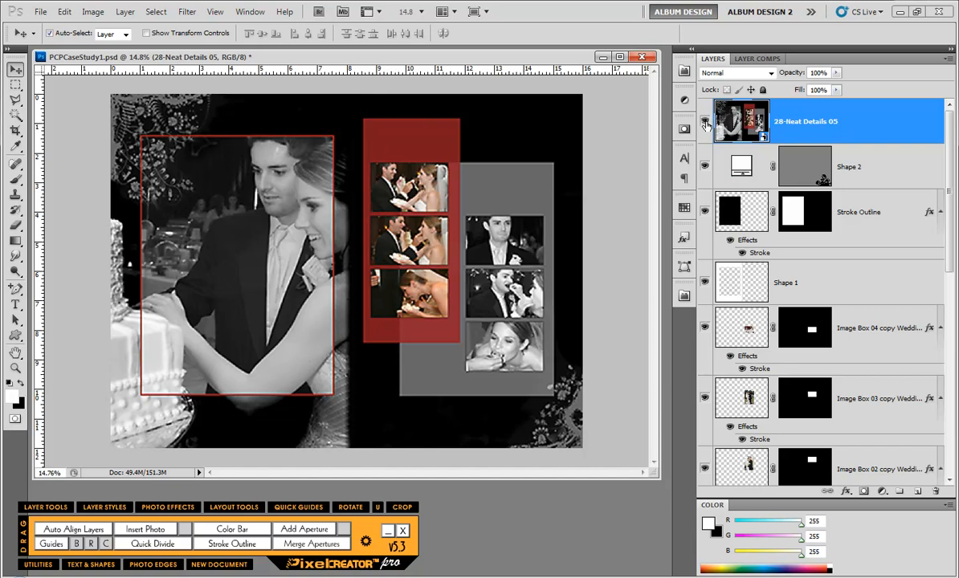
Add a centre vertical guide to the spread with PixelCreator Quick Guides
{"action": "left_click", "coordinate": [705, 121]}
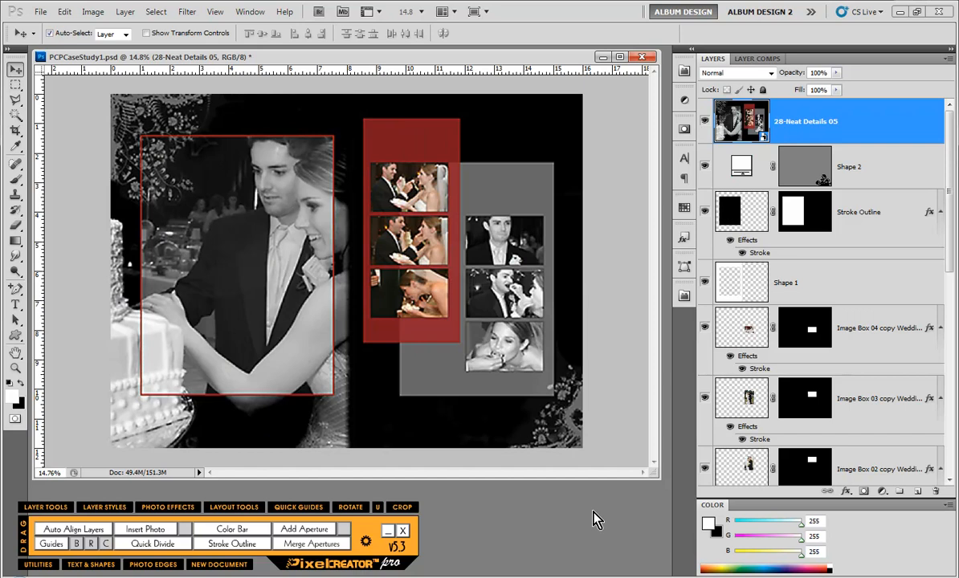
{"action": "mouse_move", "coordinate": [527, 127]}
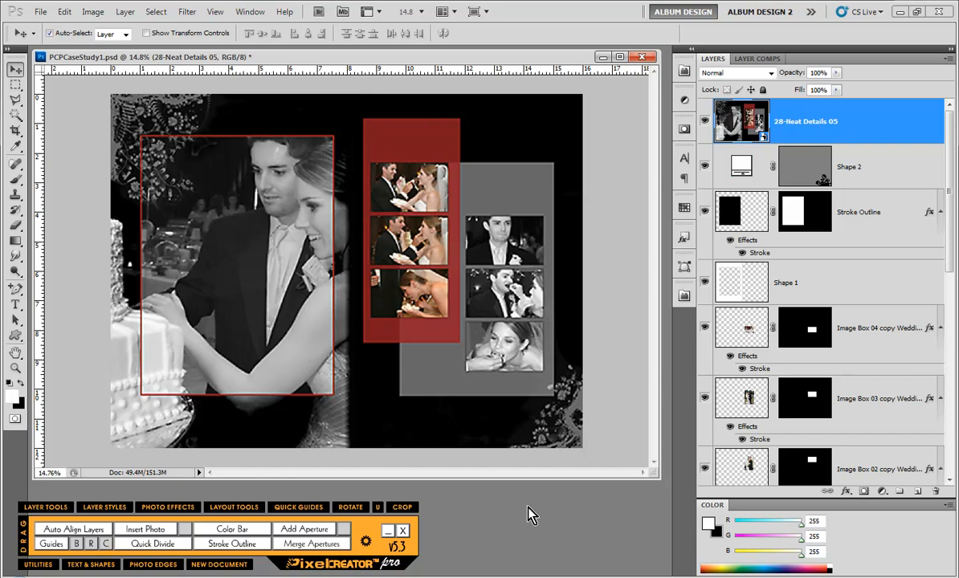
{"action": "mouse_move", "coordinate": [235, 429]}
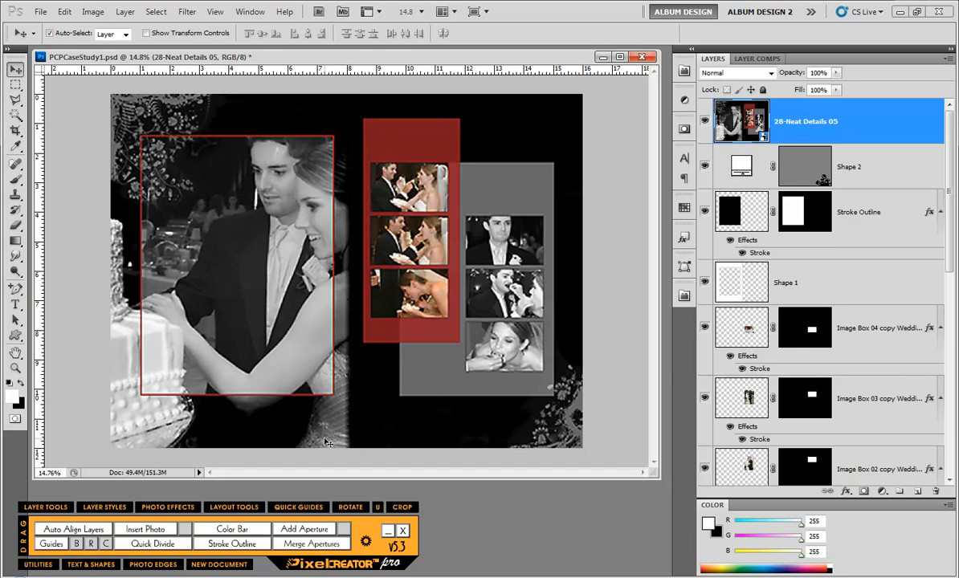
{"action": "mouse_move", "coordinate": [321, 453]}
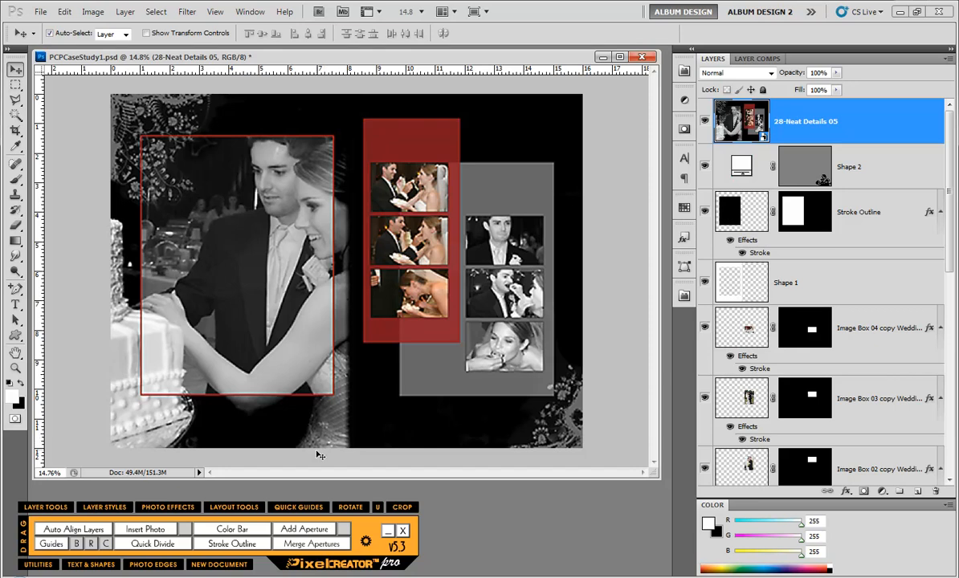
{"action": "left_click", "coordinate": [299, 507]}
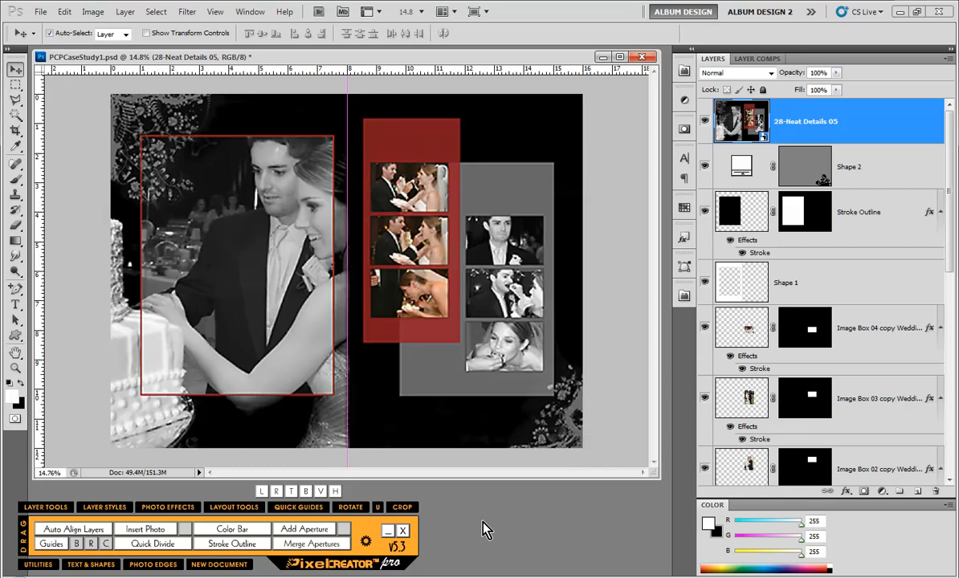
{"action": "mouse_move", "coordinate": [293, 339]}
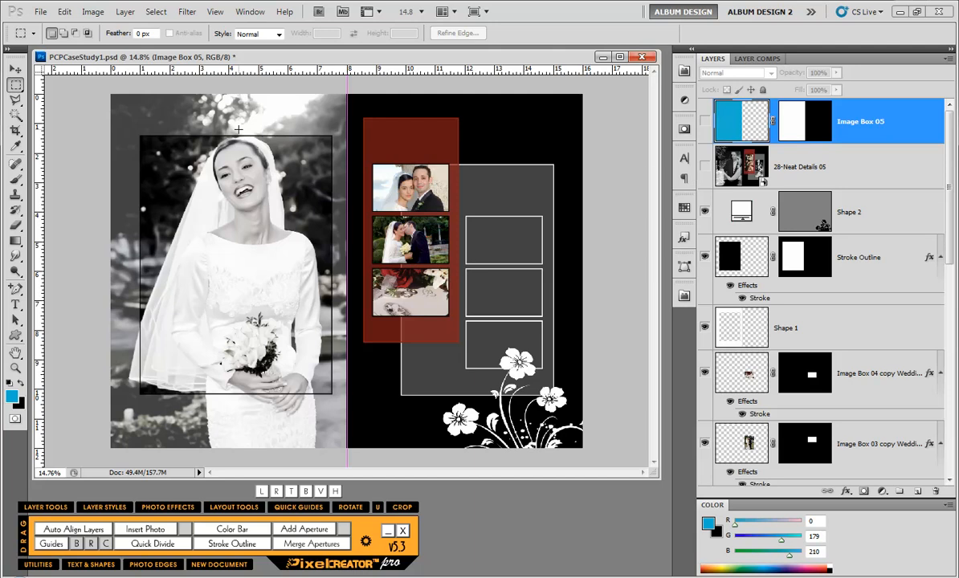
{"action": "mouse_move", "coordinate": [253, 136]}
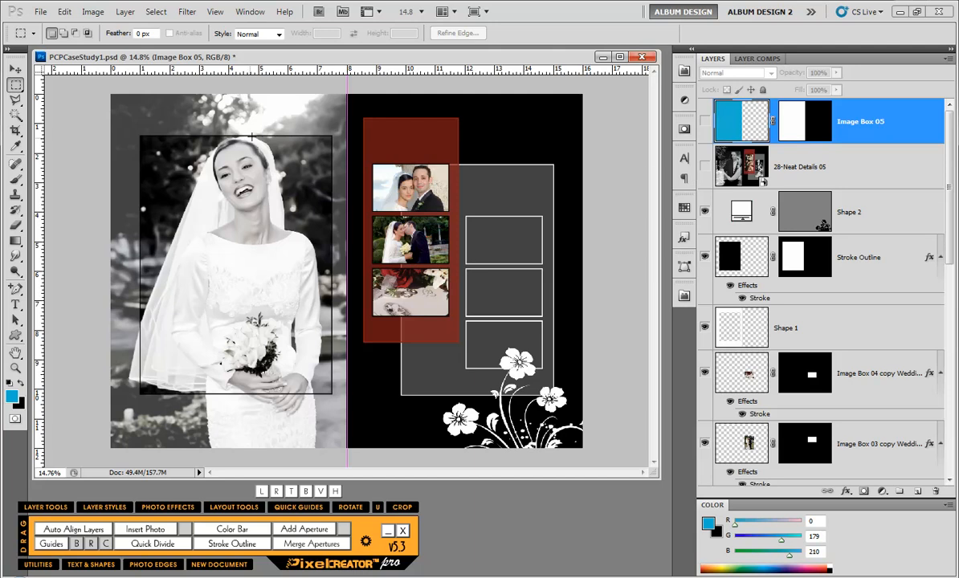
{"action": "mouse_move", "coordinate": [291, 402]}
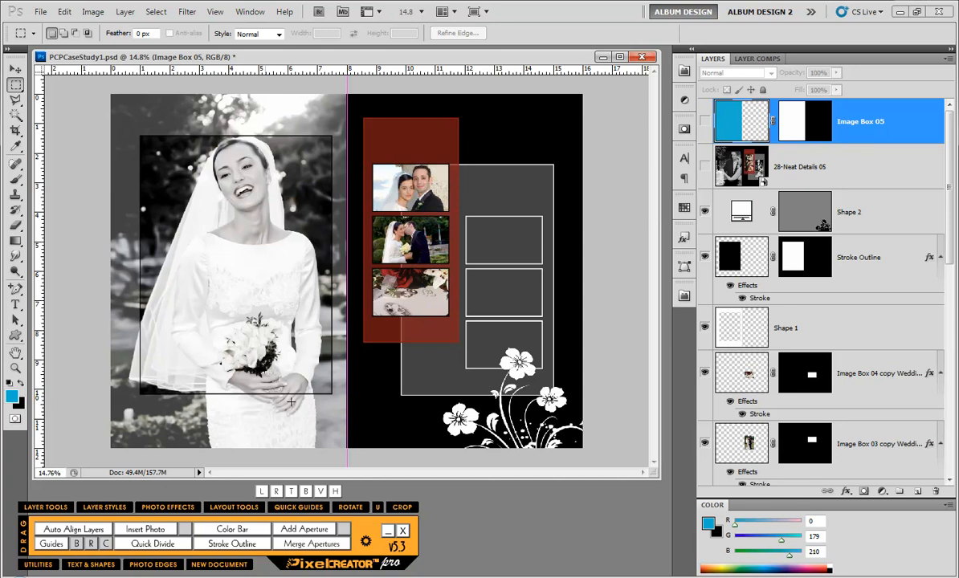
{"action": "mouse_move", "coordinate": [139, 119]}
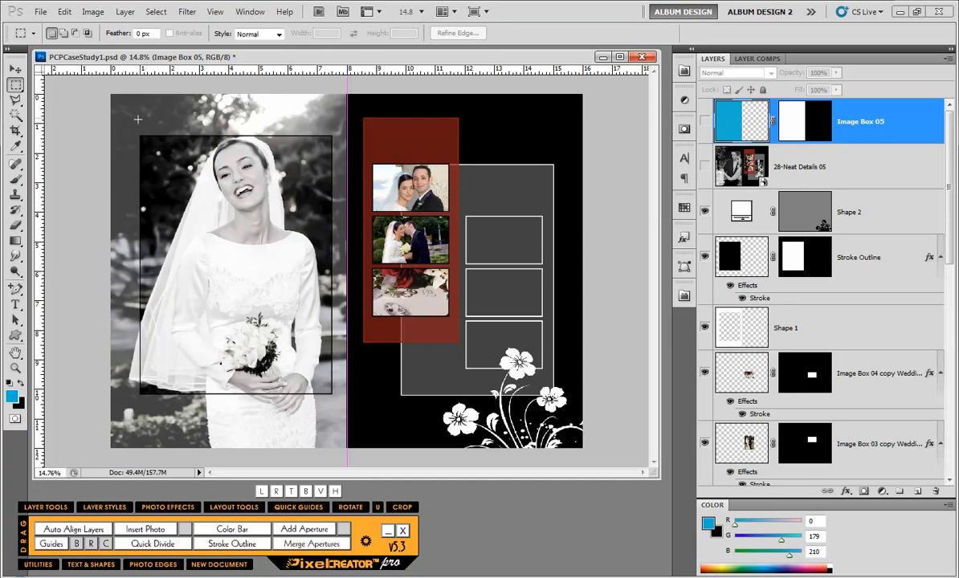
{"action": "mouse_move", "coordinate": [334, 415]}
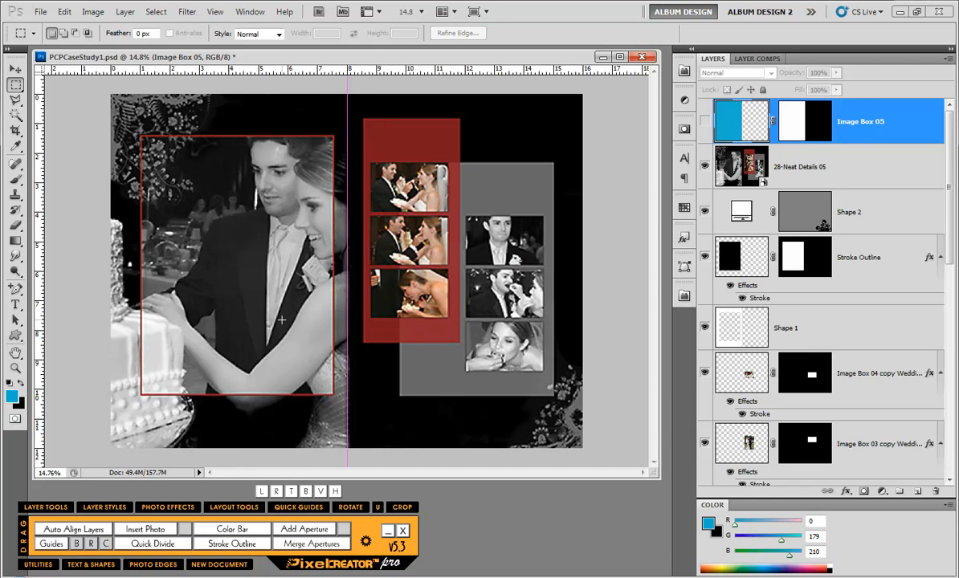
{"action": "mouse_move", "coordinate": [229, 336]}
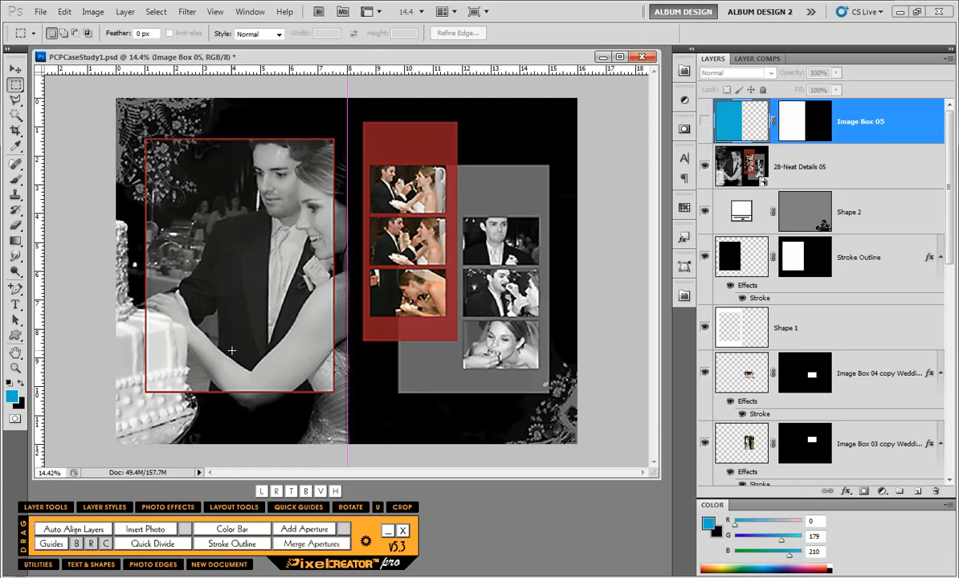
{"action": "mouse_move", "coordinate": [119, 111]}
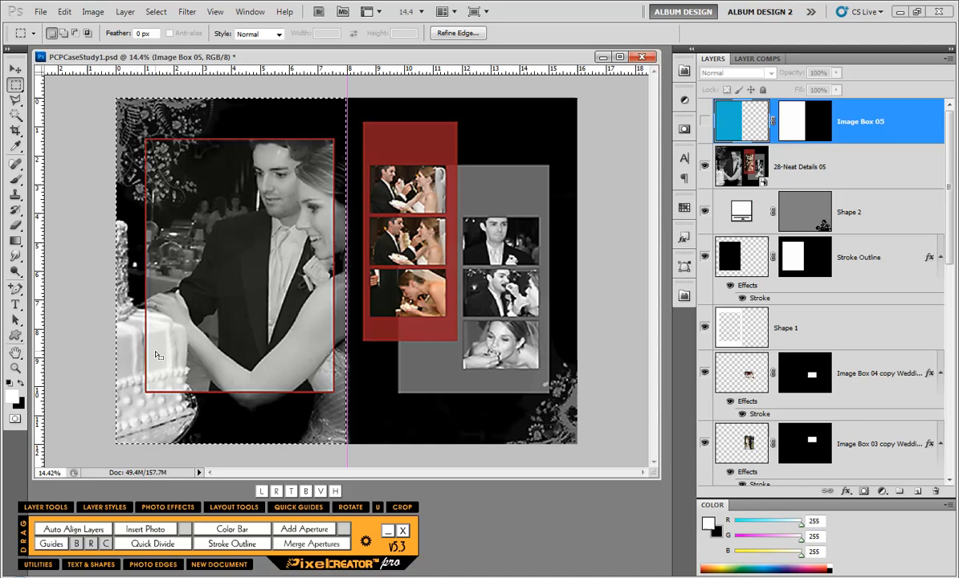
{"action": "mouse_move", "coordinate": [231, 529]}
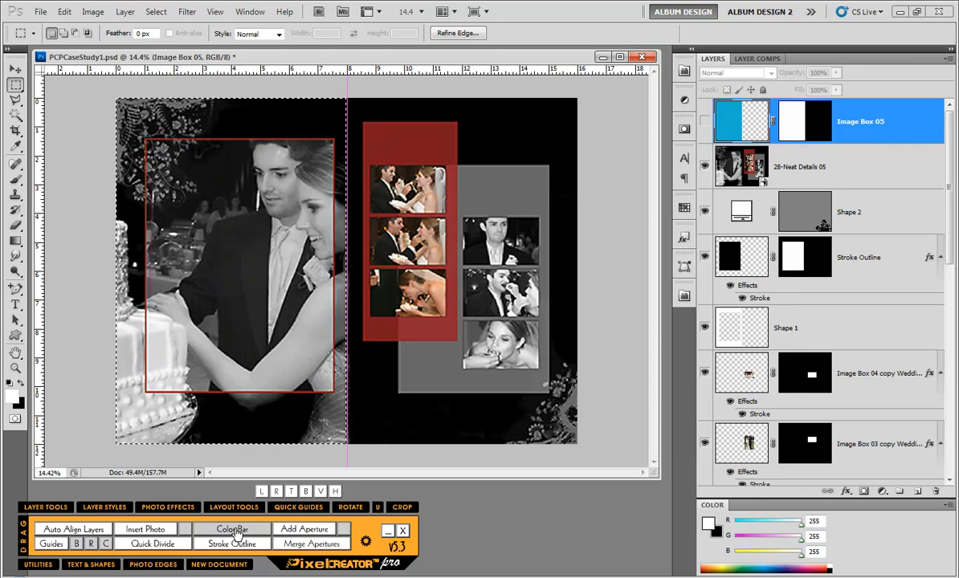
Create a Color Bar layer over the left page and set its Fill to 0%
{"action": "left_click", "coordinate": [232, 528]}
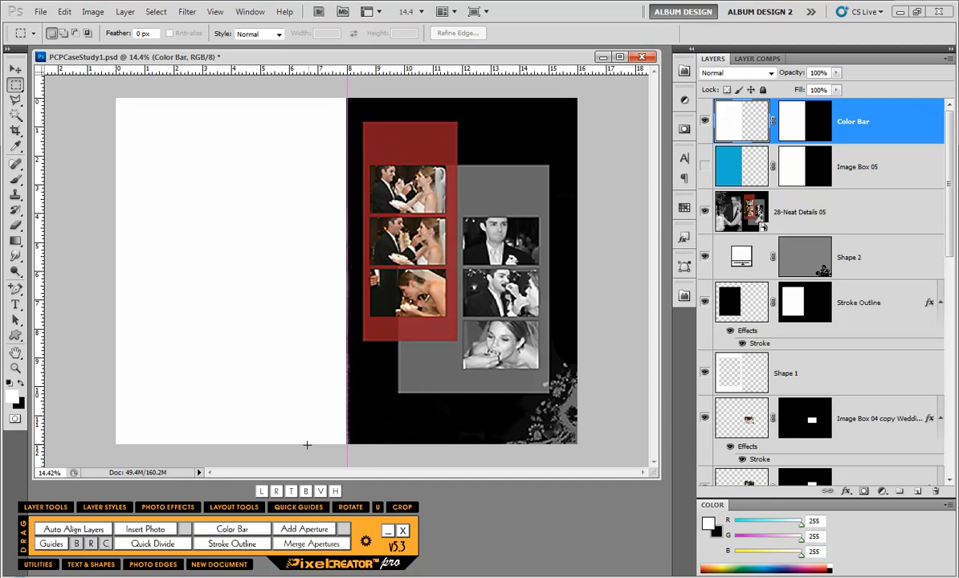
{"action": "mouse_move", "coordinate": [217, 363]}
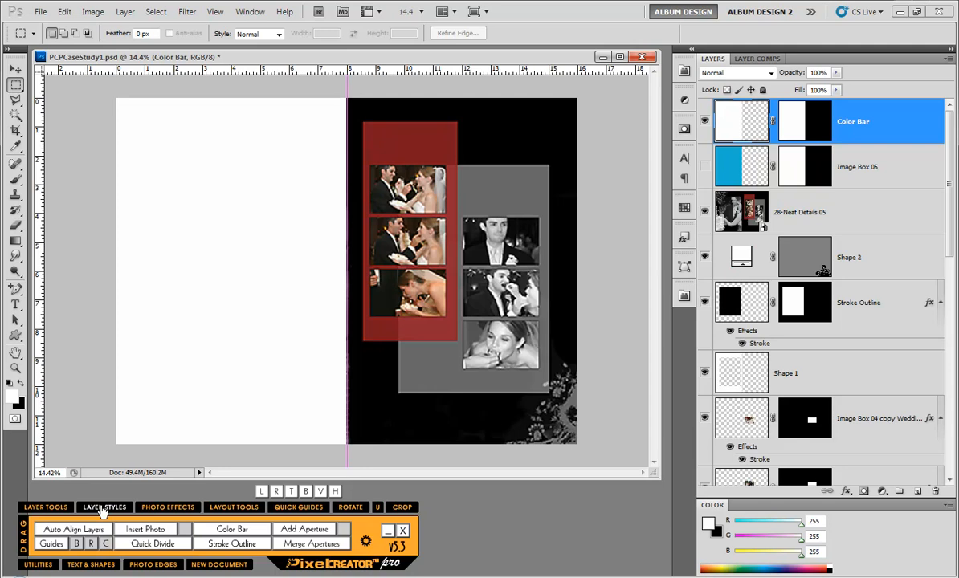
{"action": "left_click", "coordinate": [103, 508]}
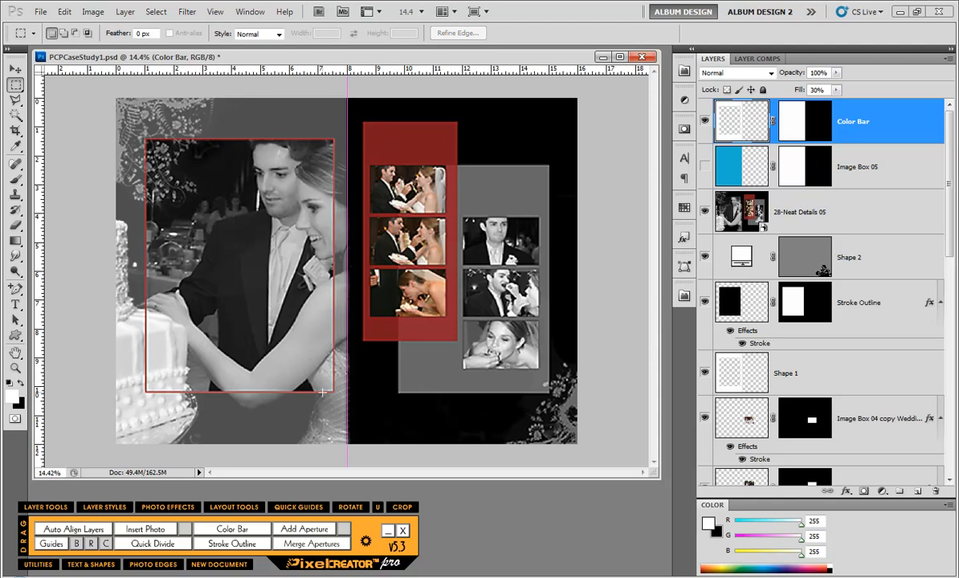
{"action": "mouse_move", "coordinate": [657, 189]}
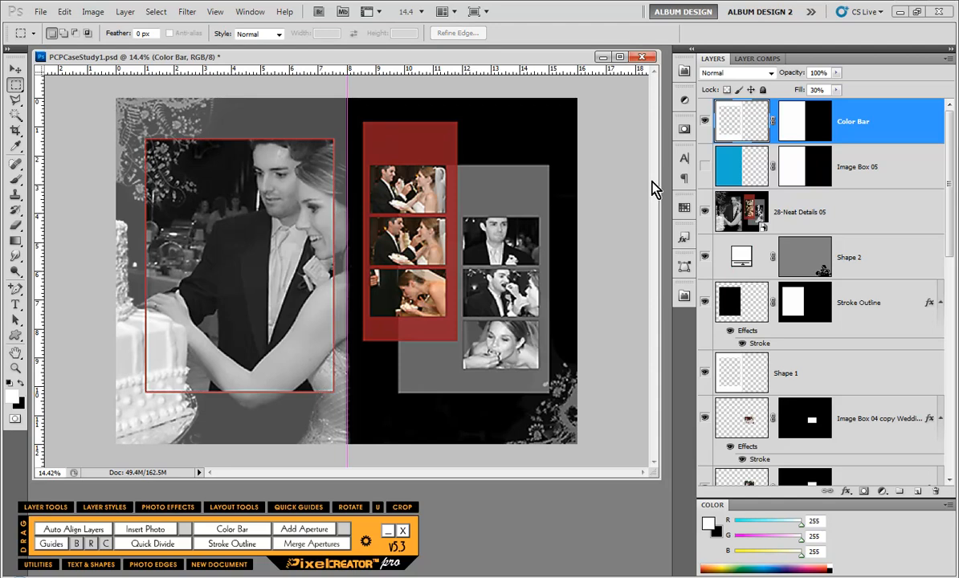
{"action": "mouse_move", "coordinate": [704, 170]}
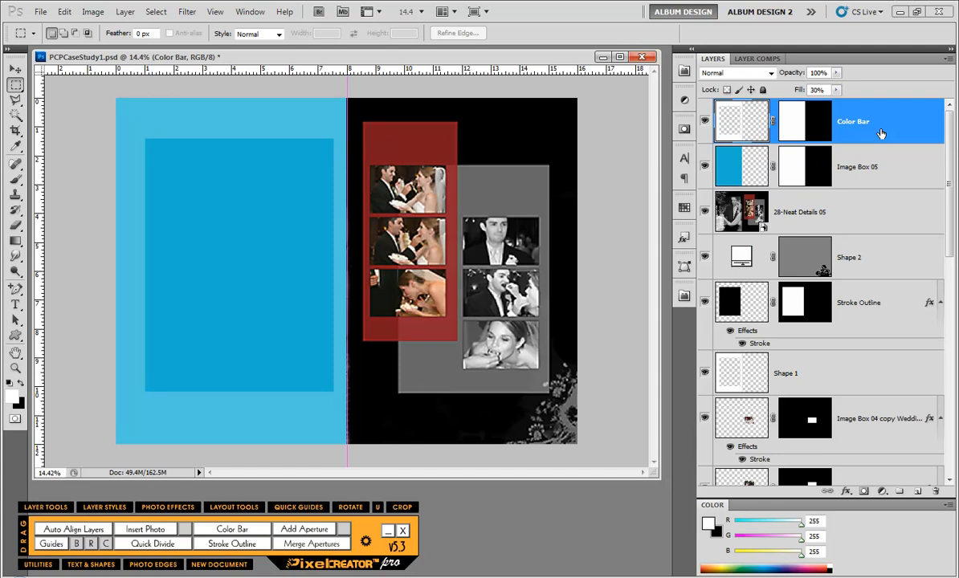
{"action": "mouse_move", "coordinate": [795, 158]}
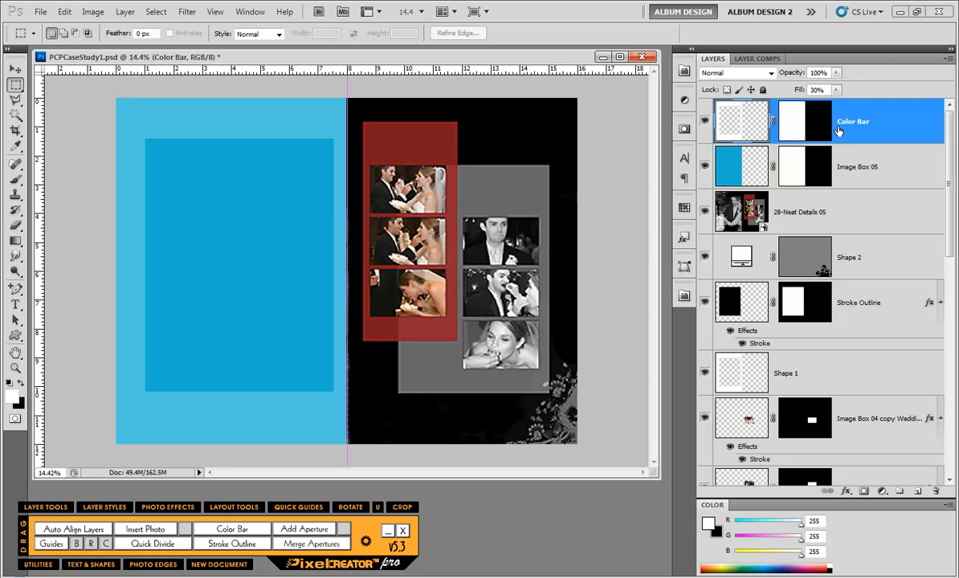
{"action": "mouse_move", "coordinate": [840, 128]}
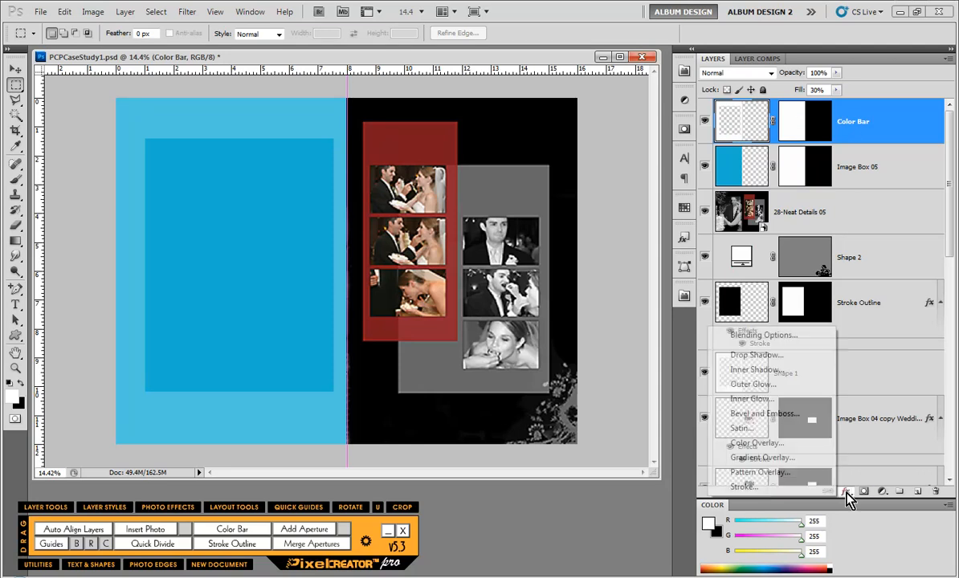
Apply a white 10 px inside stroke to the Color Bar layer
{"action": "left_click", "coordinate": [742, 487]}
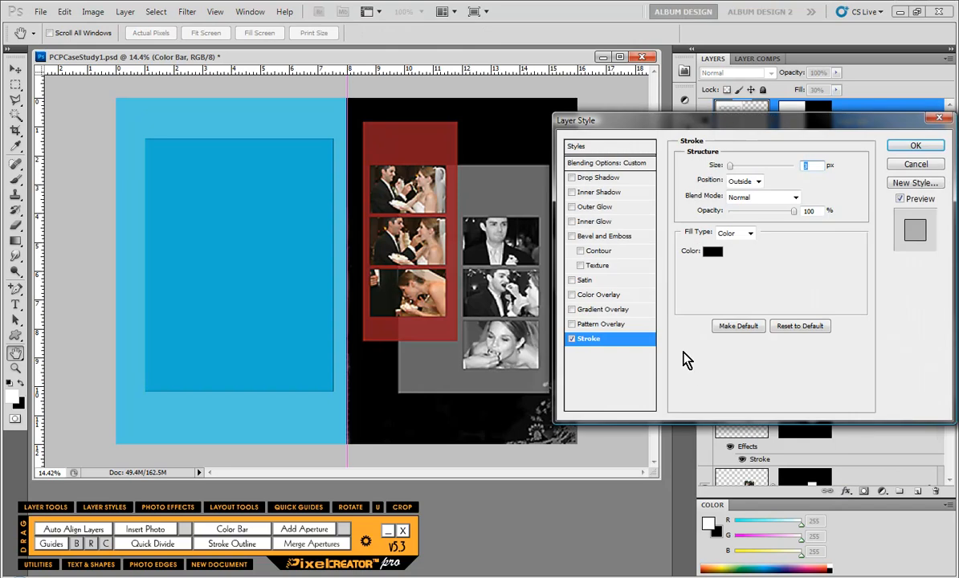
{"action": "left_click", "coordinate": [713, 250]}
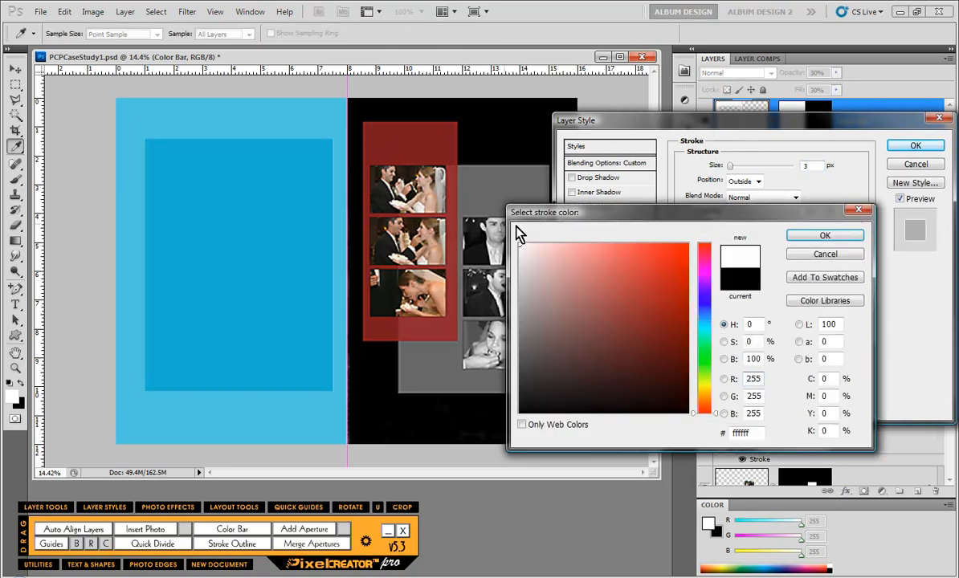
{"action": "left_click", "coordinate": [824, 235]}
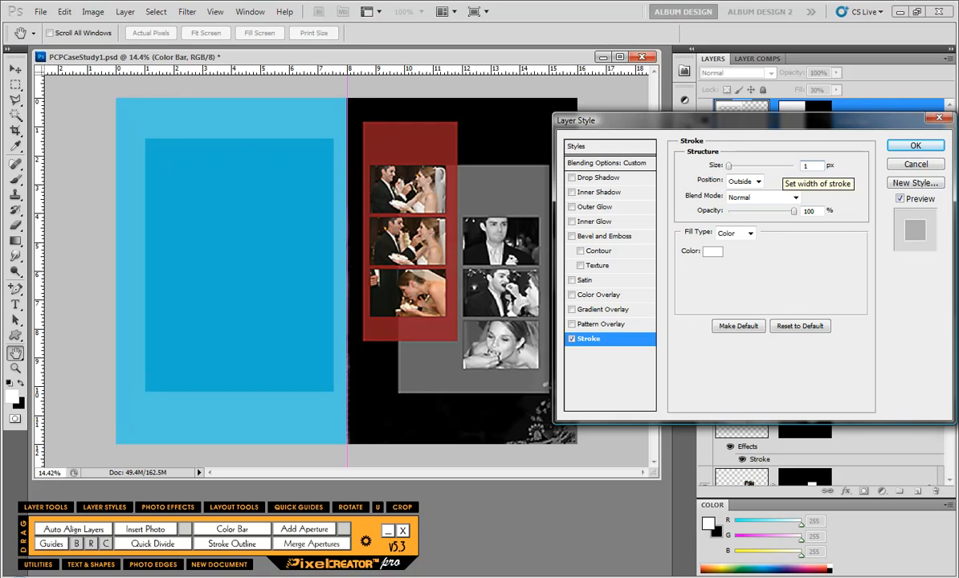
{"action": "left_click", "coordinate": [757, 180]}
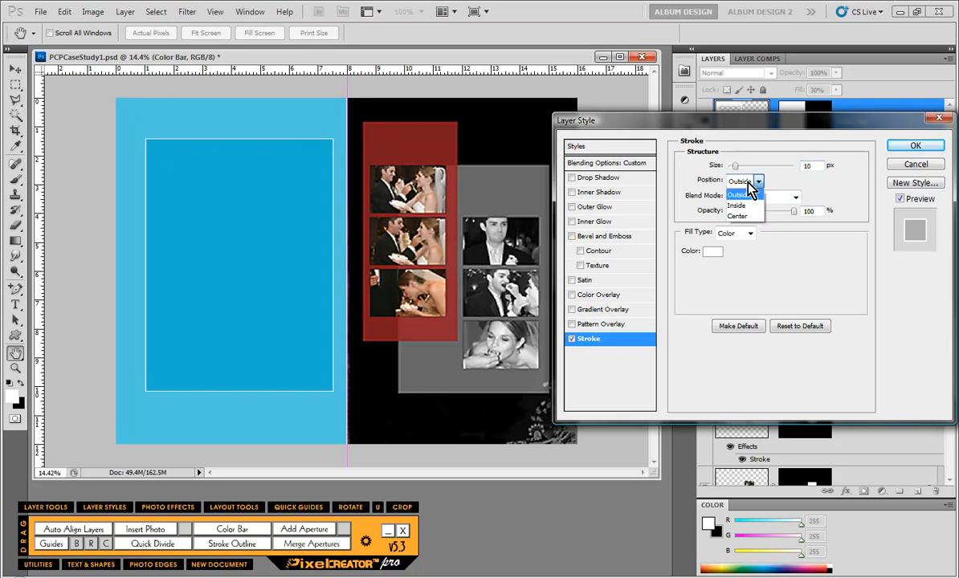
{"action": "left_click", "coordinate": [737, 206]}
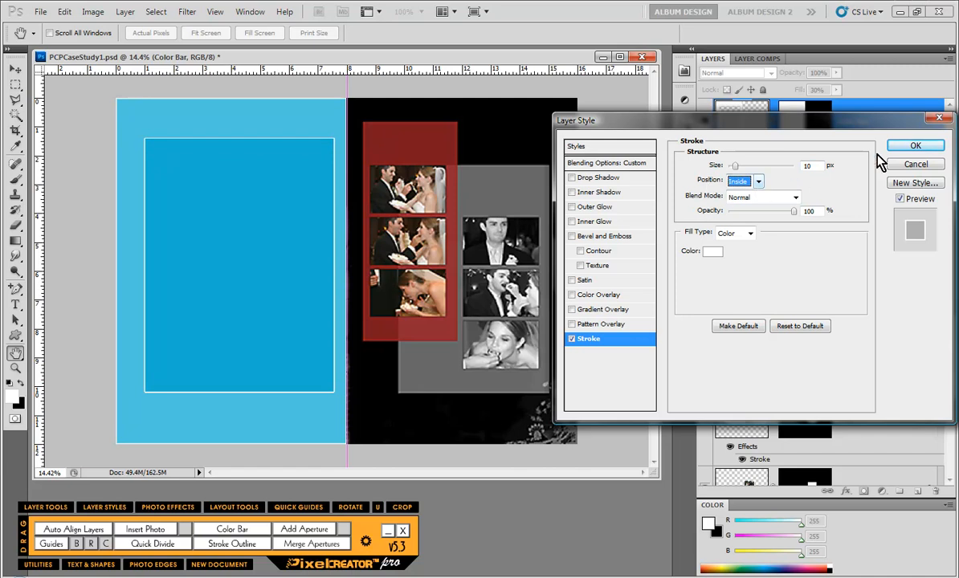
{"action": "left_click", "coordinate": [916, 144]}
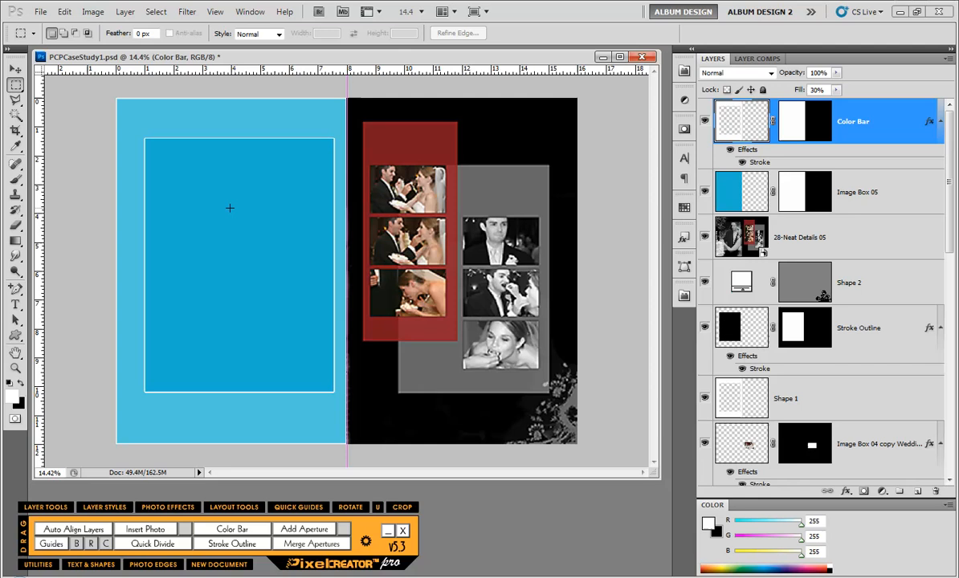
{"action": "mouse_move", "coordinate": [144, 108]}
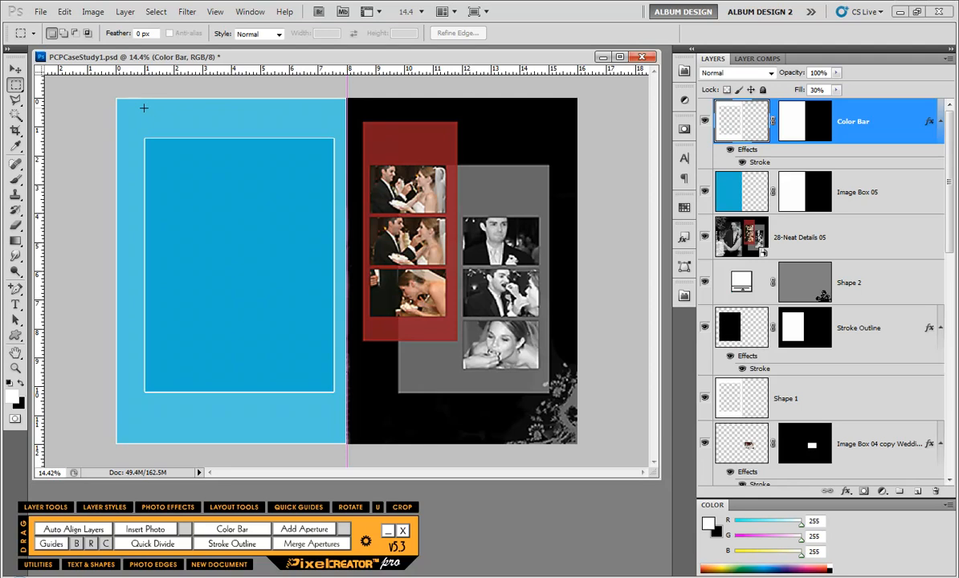
{"action": "mouse_move", "coordinate": [161, 98]}
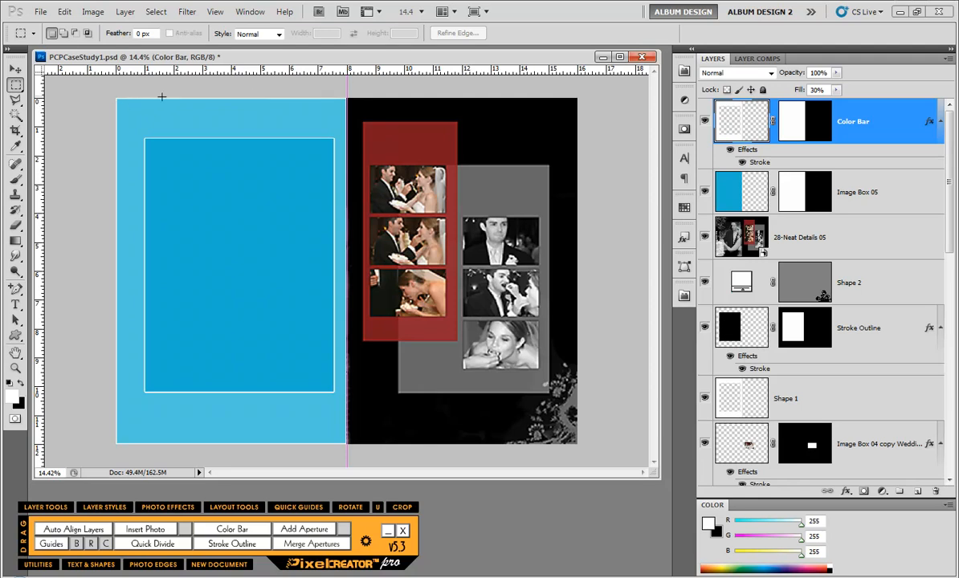
{"action": "mouse_move", "coordinate": [209, 446]}
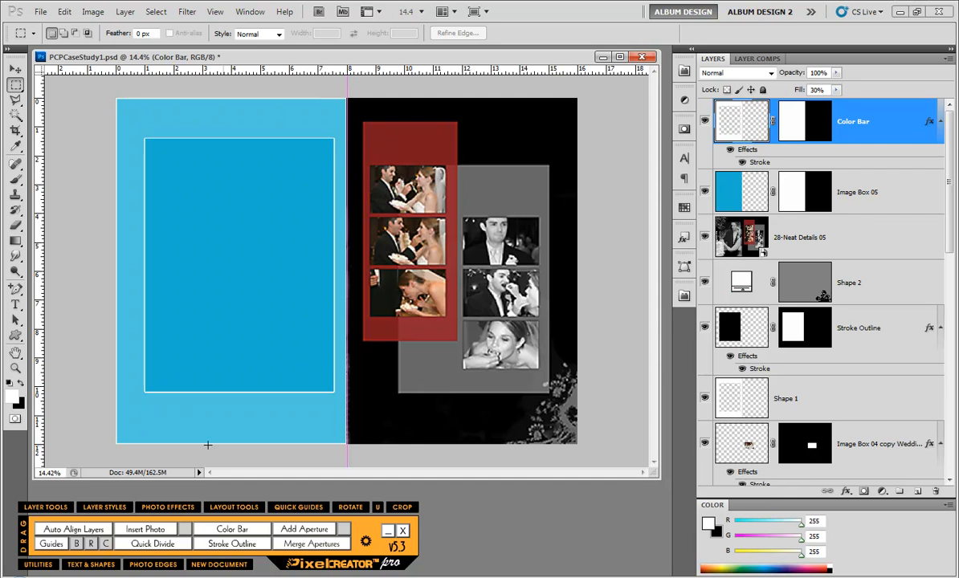
{"action": "mouse_move", "coordinate": [887, 120]}
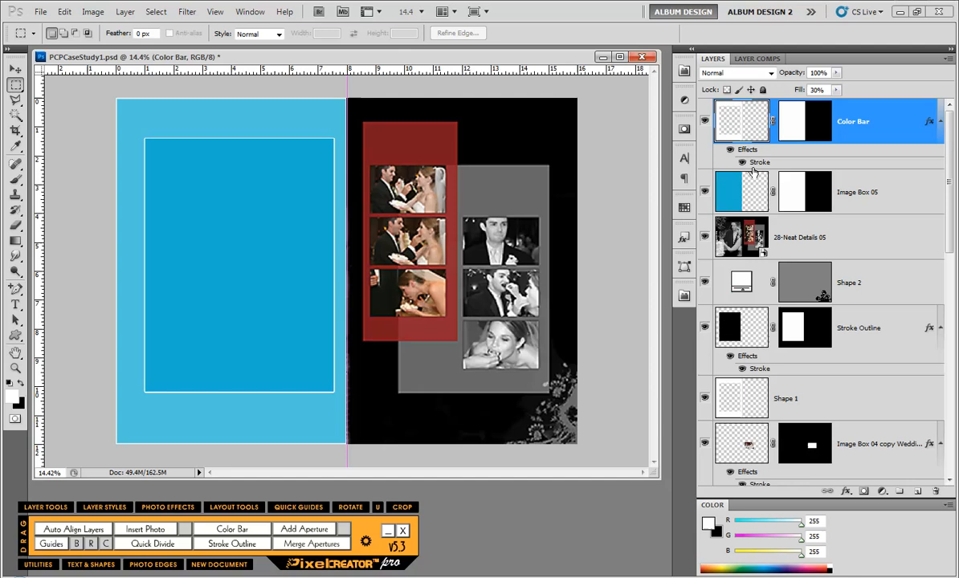
{"action": "double_click", "coordinate": [759, 160]}
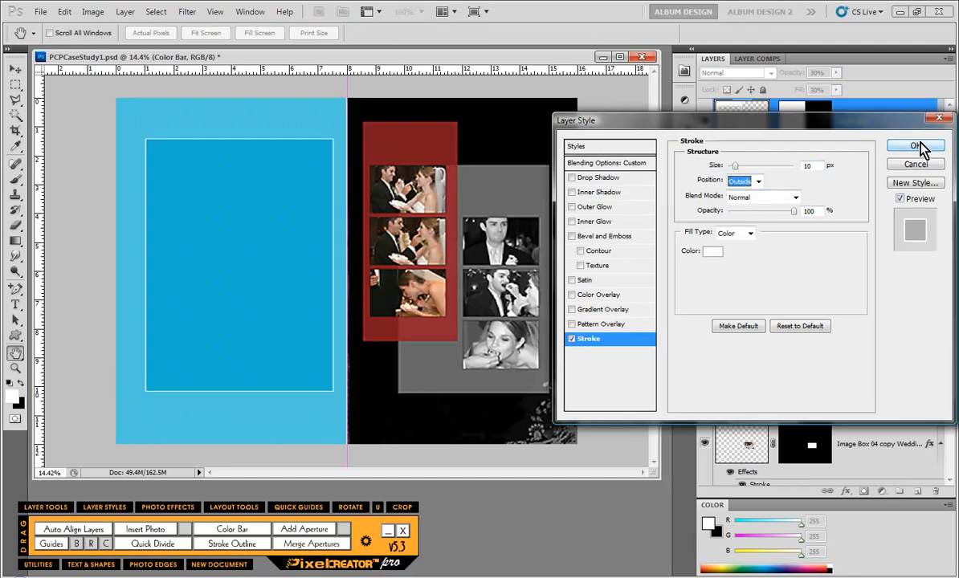
{"action": "left_click", "coordinate": [915, 145]}
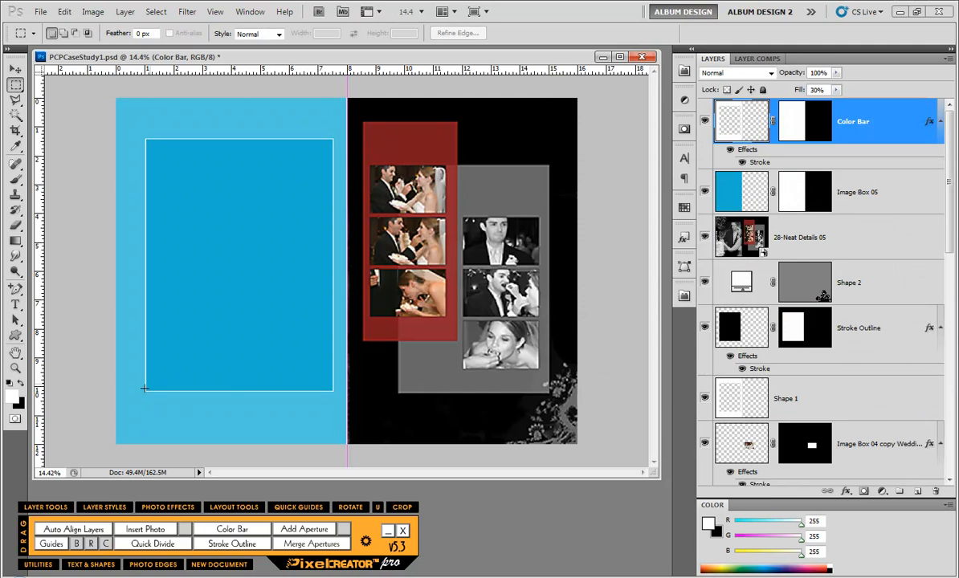
{"action": "mouse_move", "coordinate": [241, 447]}
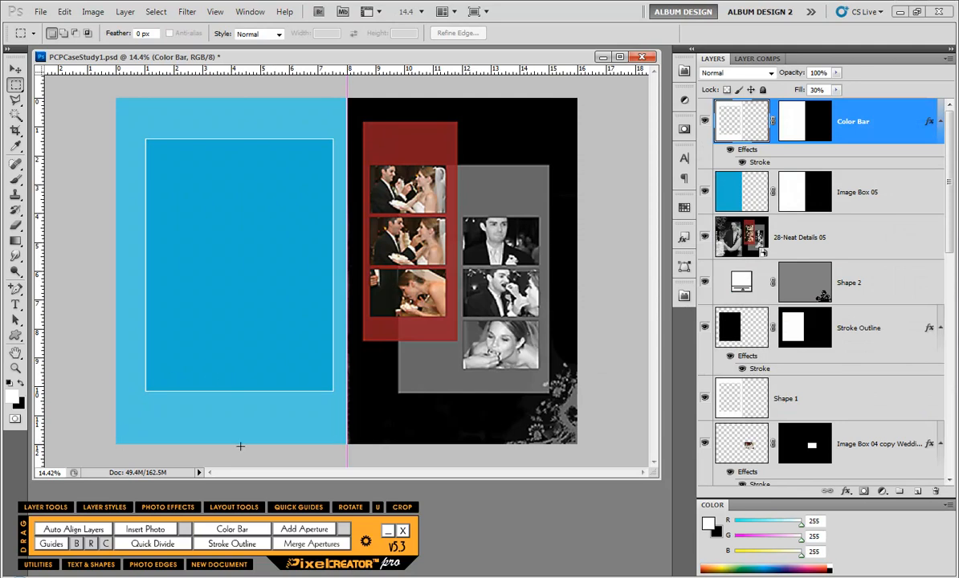
{"action": "mouse_move", "coordinate": [204, 106]}
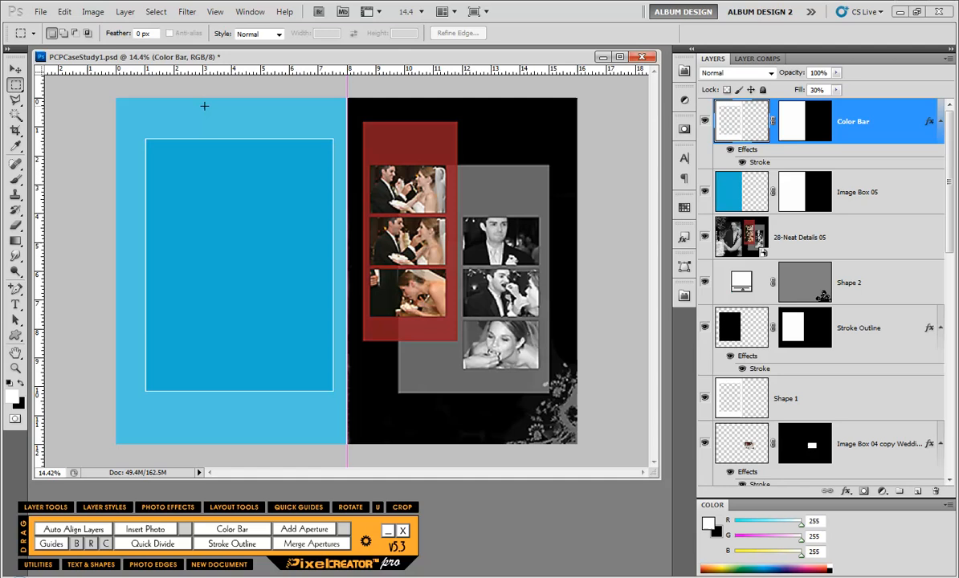
{"action": "mouse_move", "coordinate": [312, 115]}
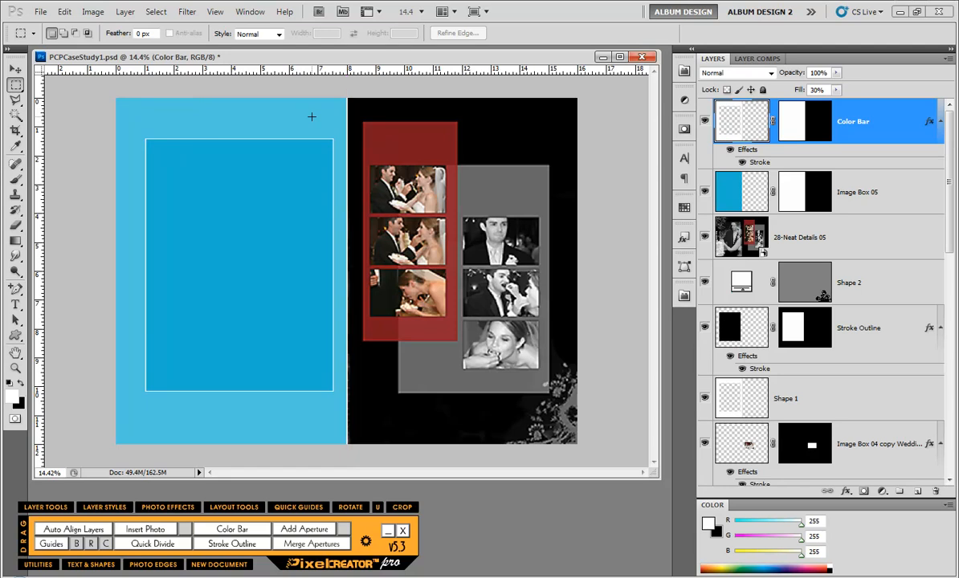
{"action": "mouse_move", "coordinate": [345, 376]}
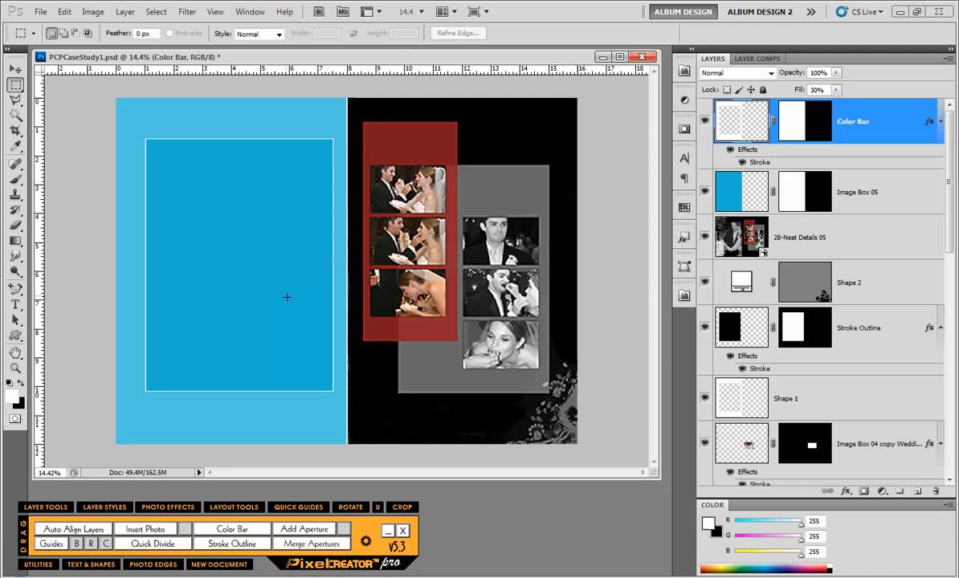
{"action": "mouse_move", "coordinate": [321, 151]}
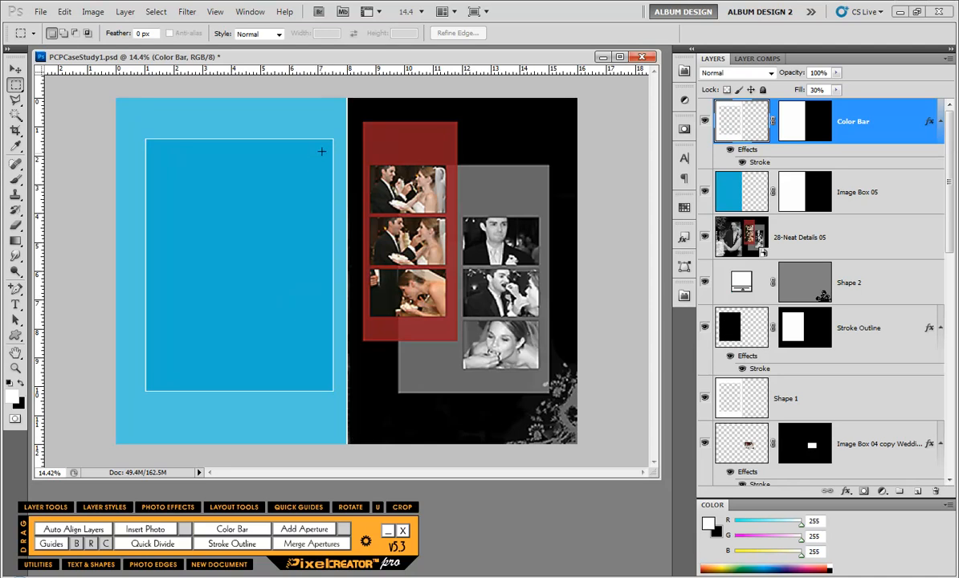
{"action": "mouse_move", "coordinate": [335, 191]}
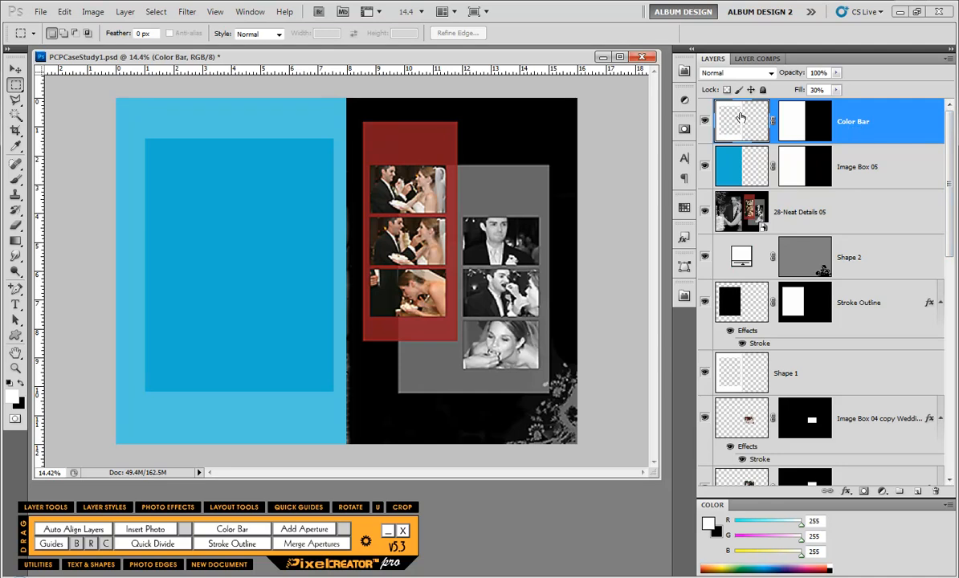
Magic Wand the inner blue box and apply a 10 px black inside stroke on a Stroke Outline layer
{"action": "left_click", "coordinate": [15, 119]}
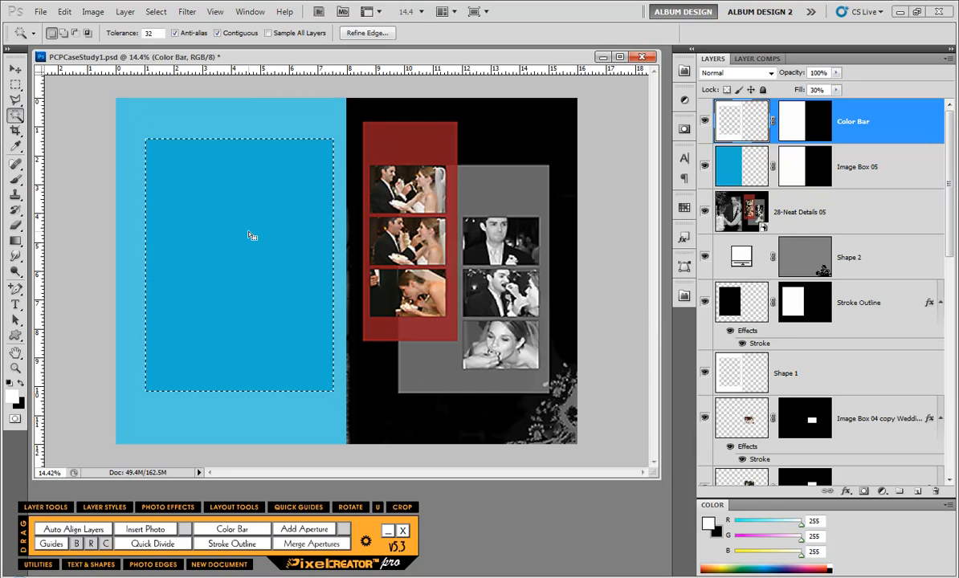
{"action": "mouse_move", "coordinate": [241, 275]}
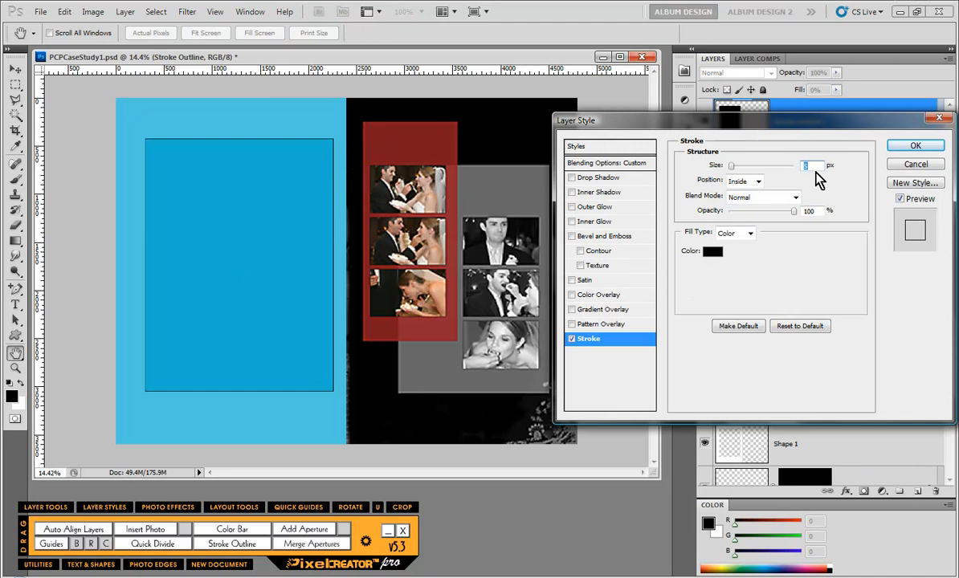
{"action": "type", "text": "10"}
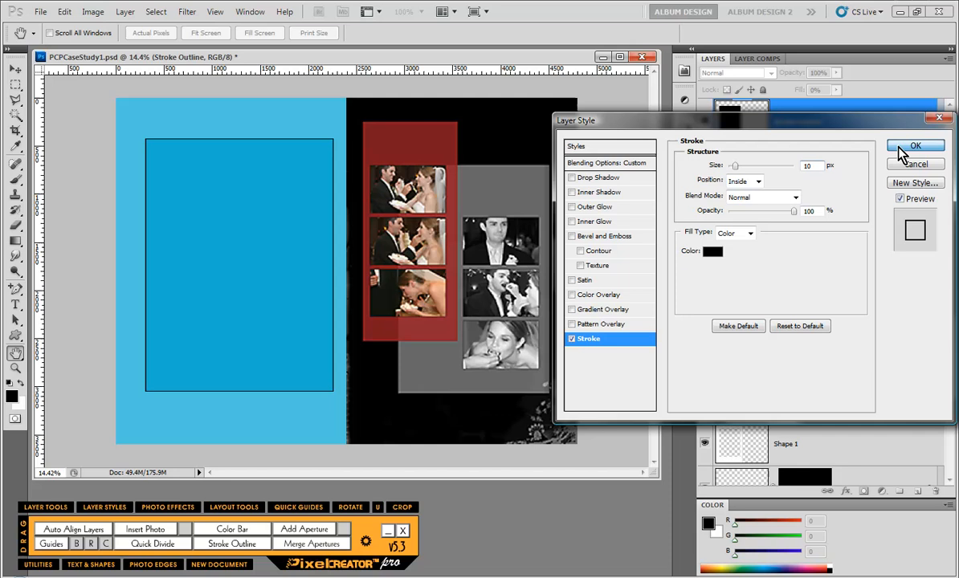
{"action": "left_click", "coordinate": [916, 146]}
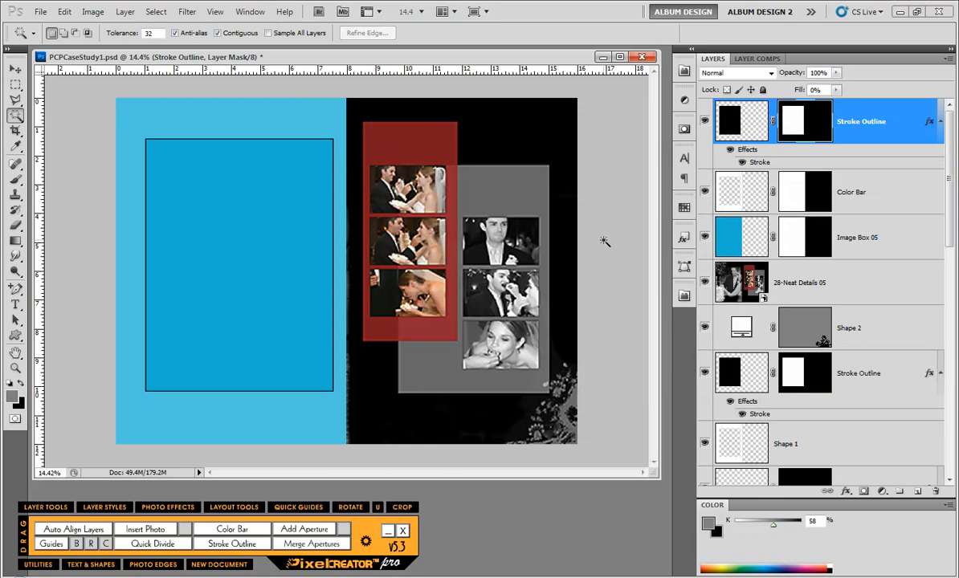
Turn the gray panel selection into a new white layer and lower its Fill
{"action": "left_click", "coordinate": [14, 69]}
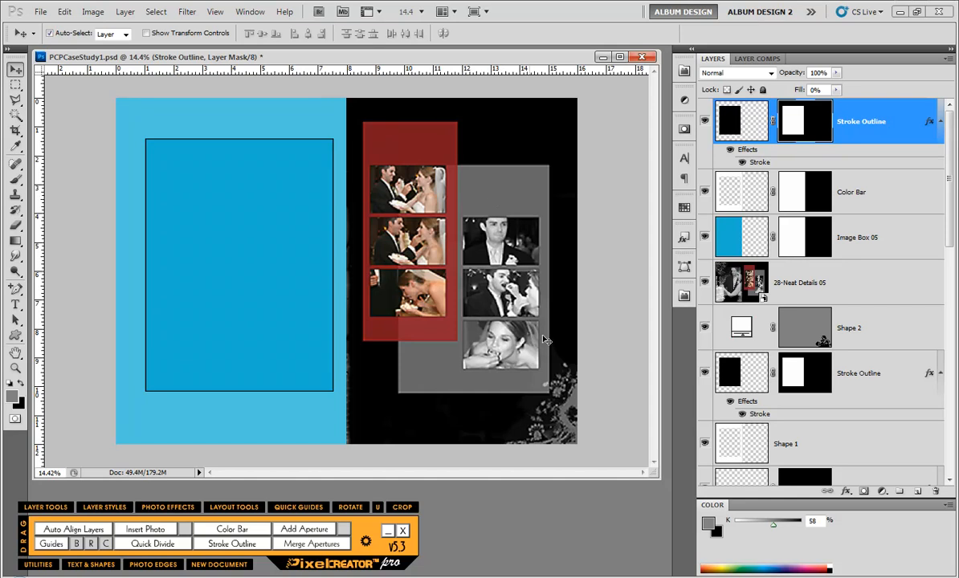
{"action": "mouse_move", "coordinate": [530, 201]}
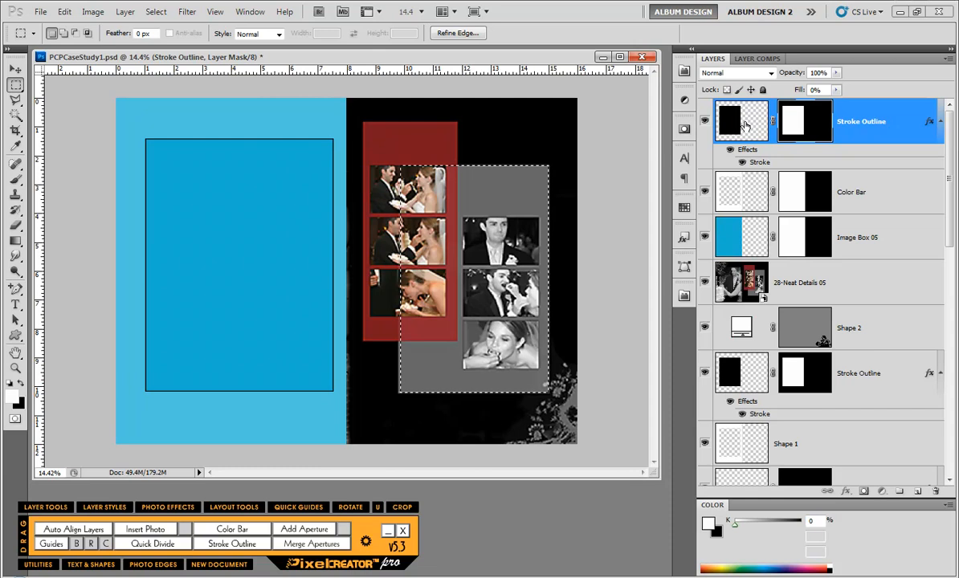
{"action": "left_click", "coordinate": [740, 122]}
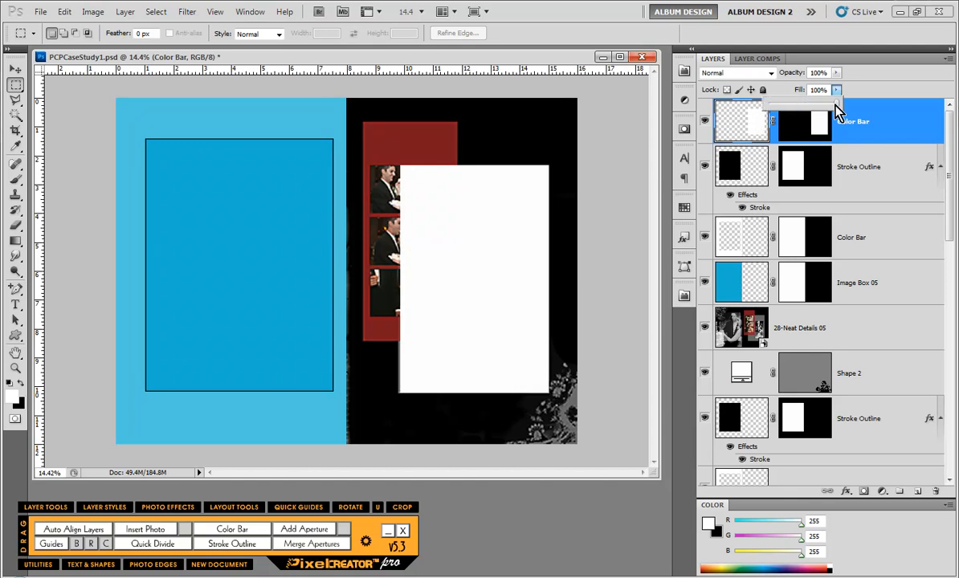
{"action": "left_click", "coordinate": [837, 90]}
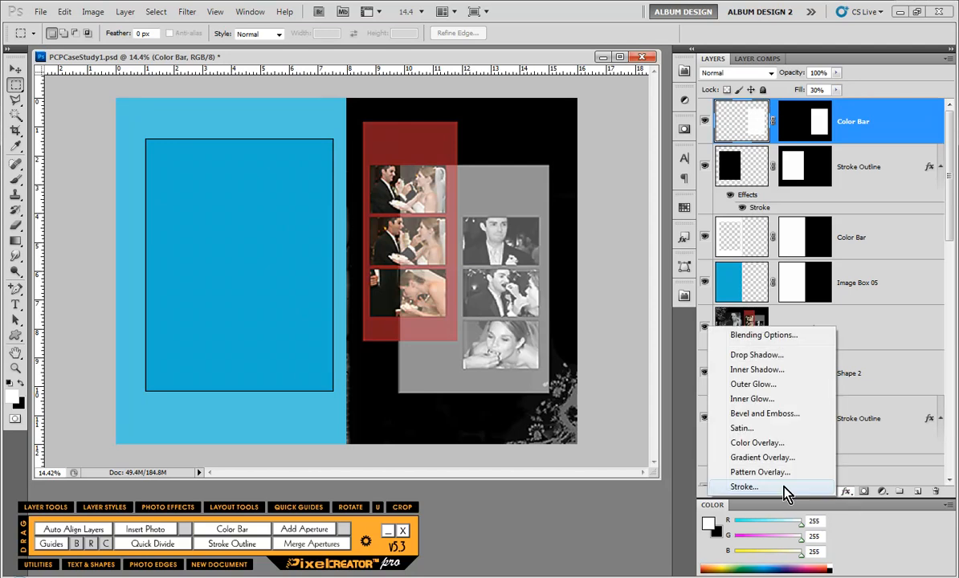
Apply a white outside stroke to the translucent white box
{"action": "left_click", "coordinate": [745, 487]}
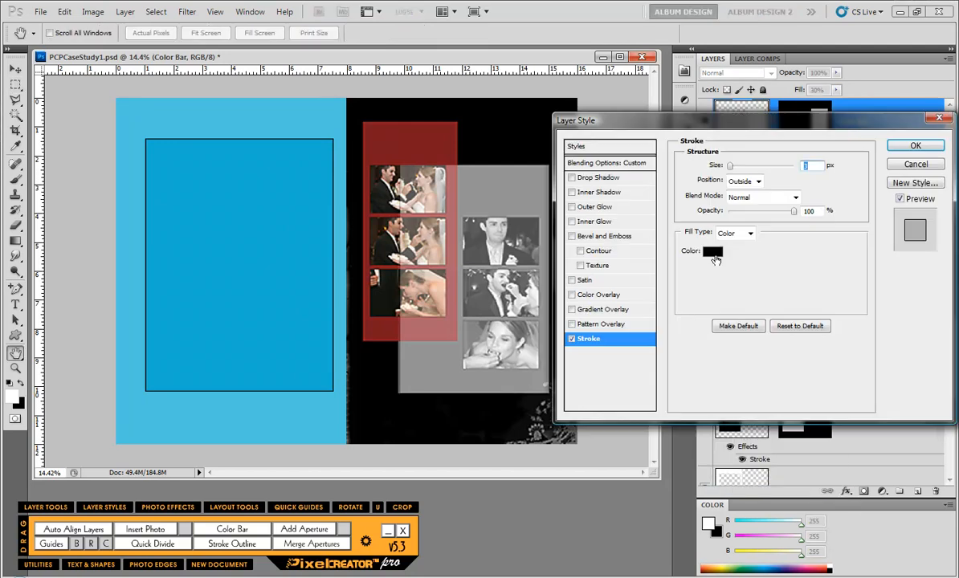
{"action": "left_click", "coordinate": [714, 250]}
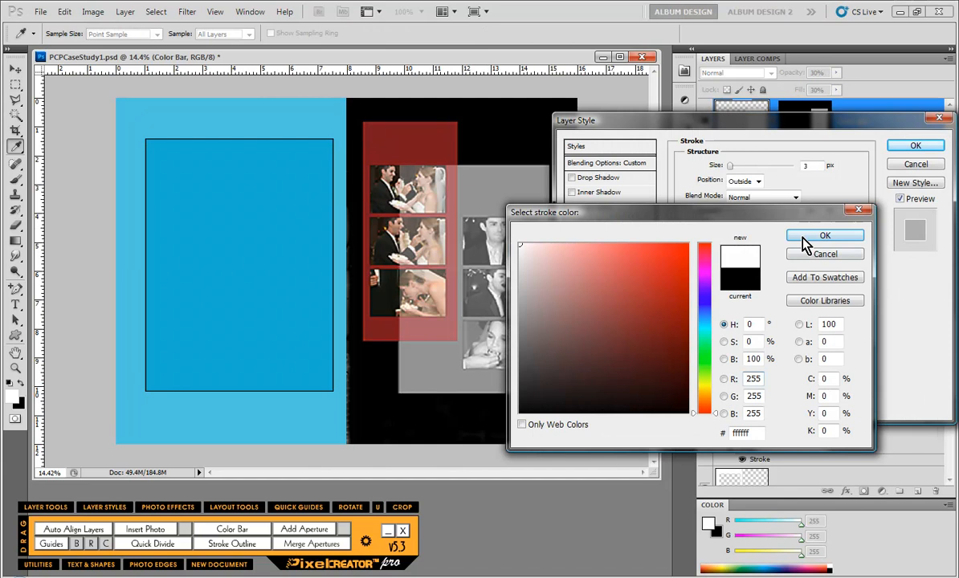
{"action": "left_click", "coordinate": [826, 234]}
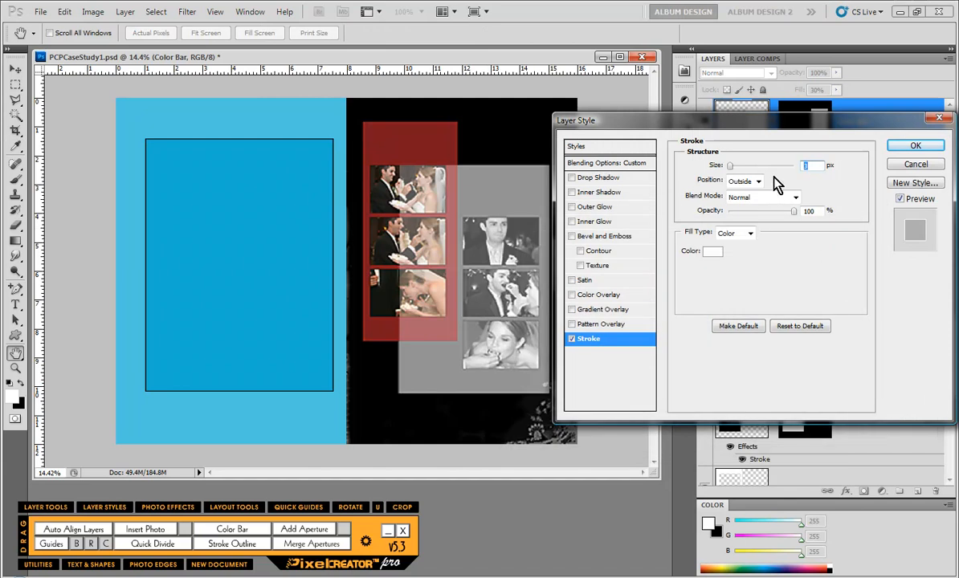
{"action": "left_click", "coordinate": [757, 180]}
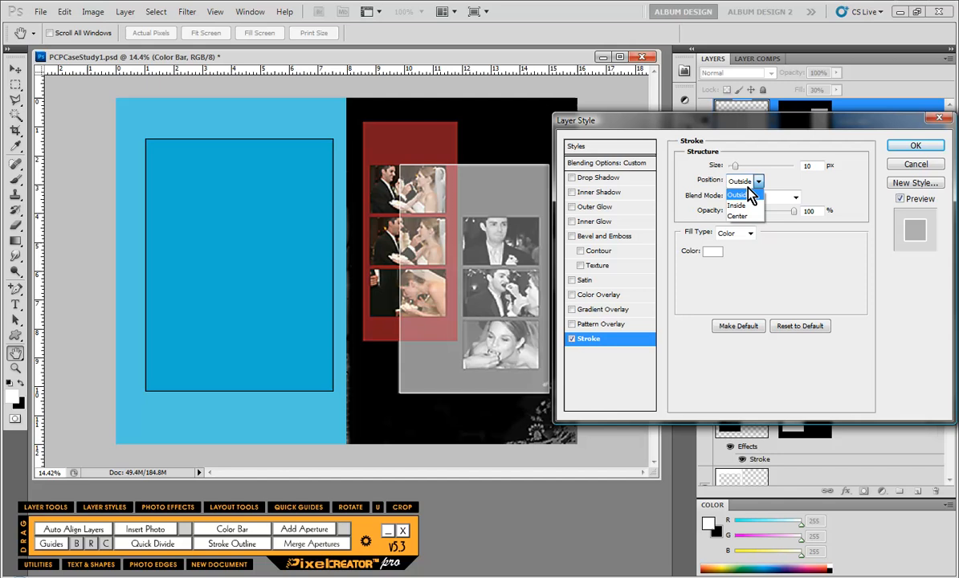
{"action": "left_click", "coordinate": [916, 145]}
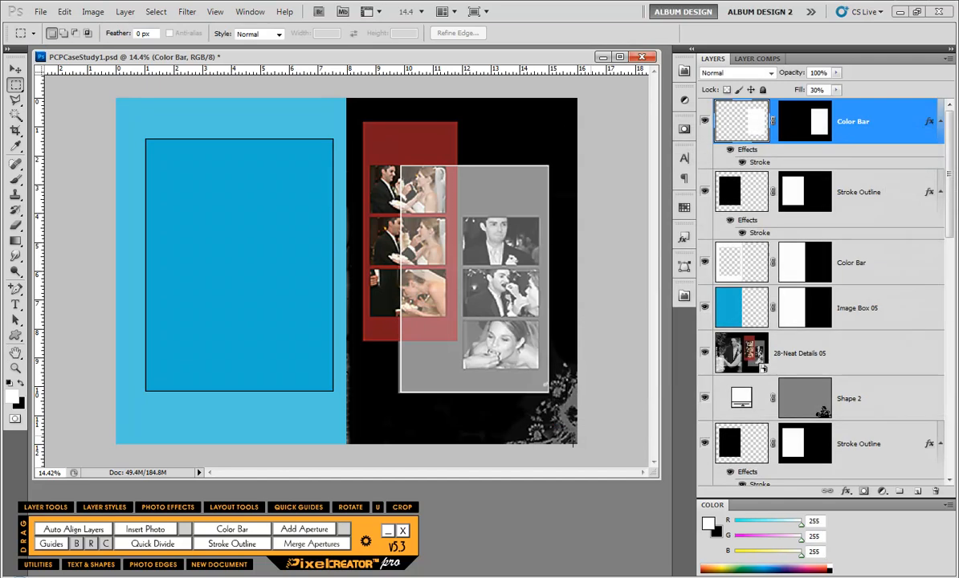
{"action": "mouse_move", "coordinate": [520, 537]}
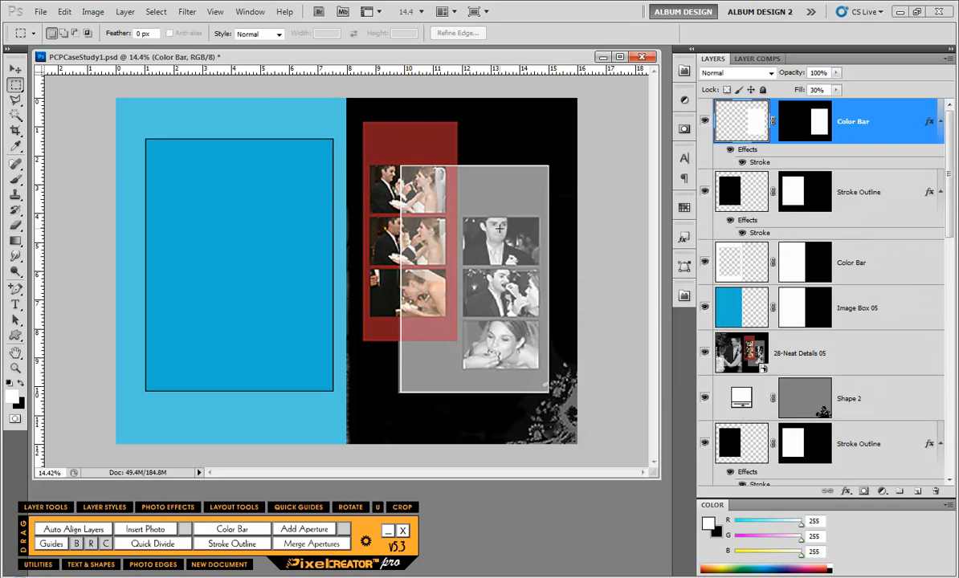
{"action": "mouse_move", "coordinate": [514, 350]}
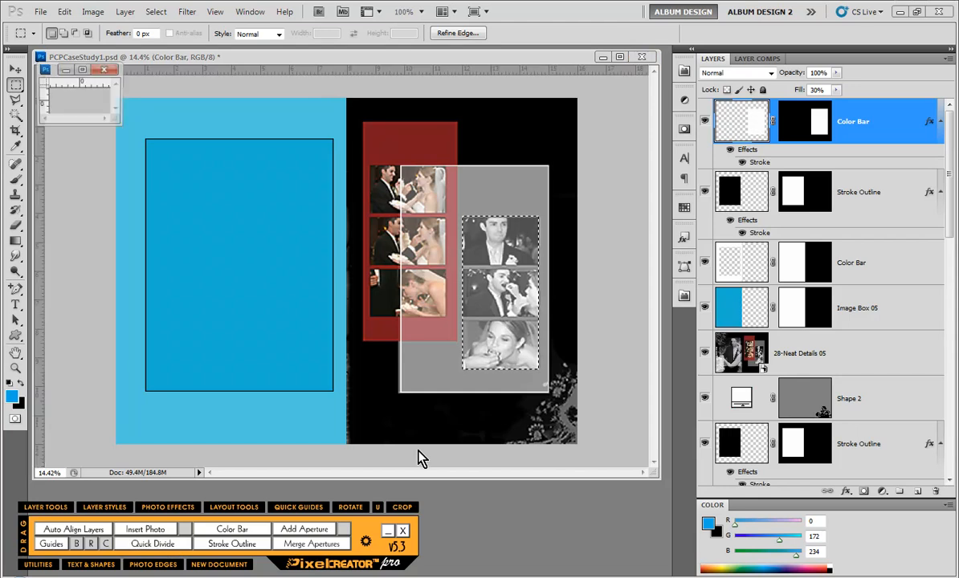
Divide the selection into three image boxes with .125in spacing
{"action": "left_click", "coordinate": [154, 543]}
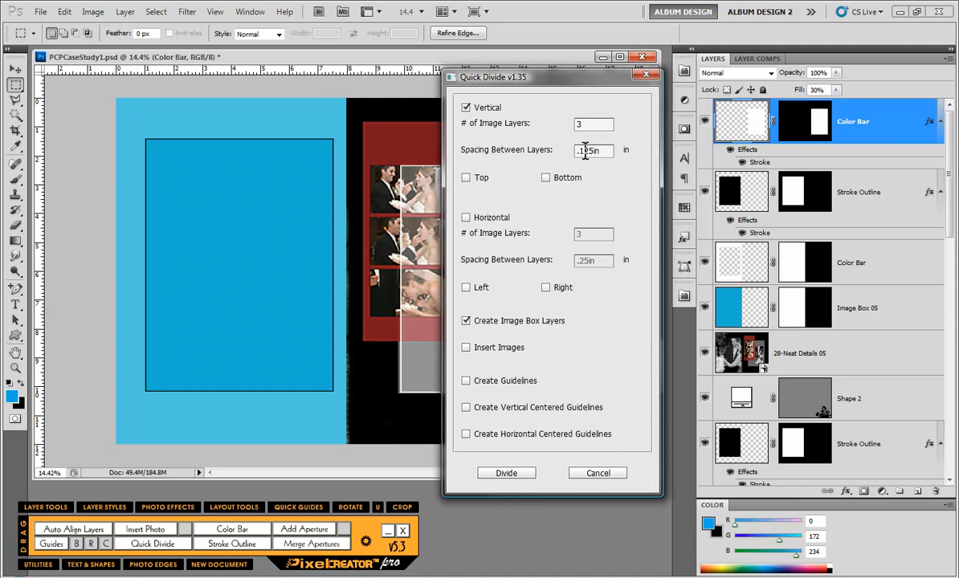
{"action": "type", "text": ".125in"}
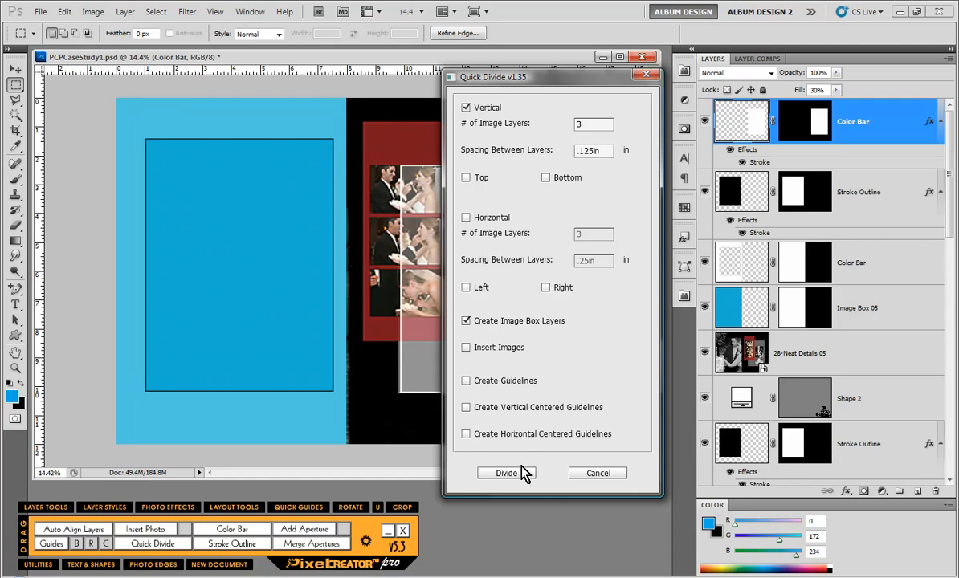
{"action": "left_click", "coordinate": [506, 473]}
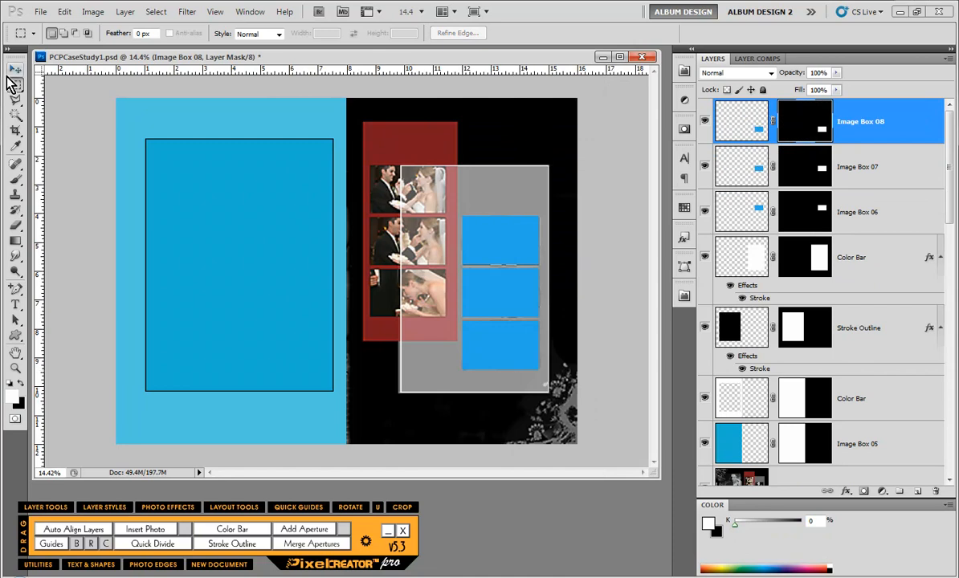
Select the three new image box layers with the Move tool
{"action": "left_click", "coordinate": [14, 71]}
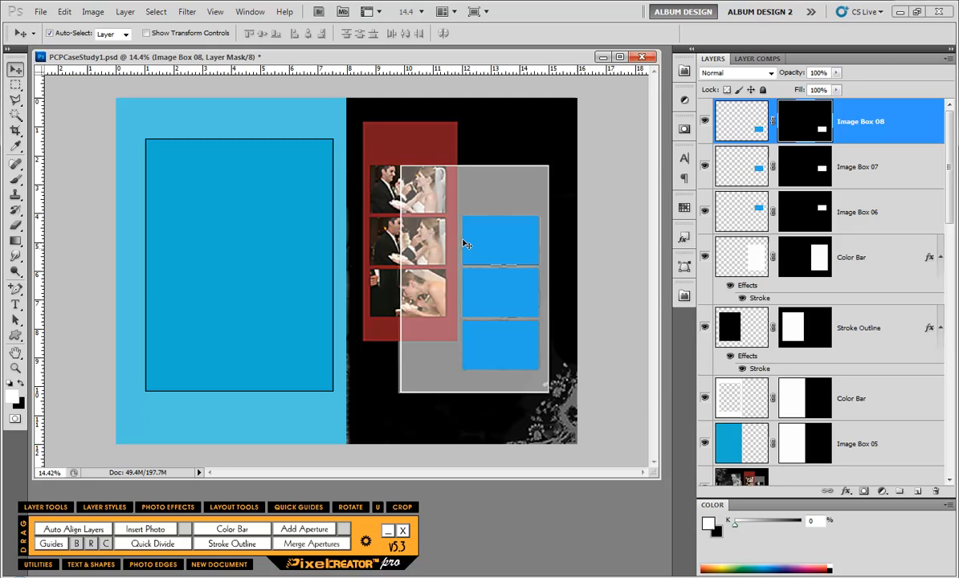
{"action": "left_click", "coordinate": [861, 212]}
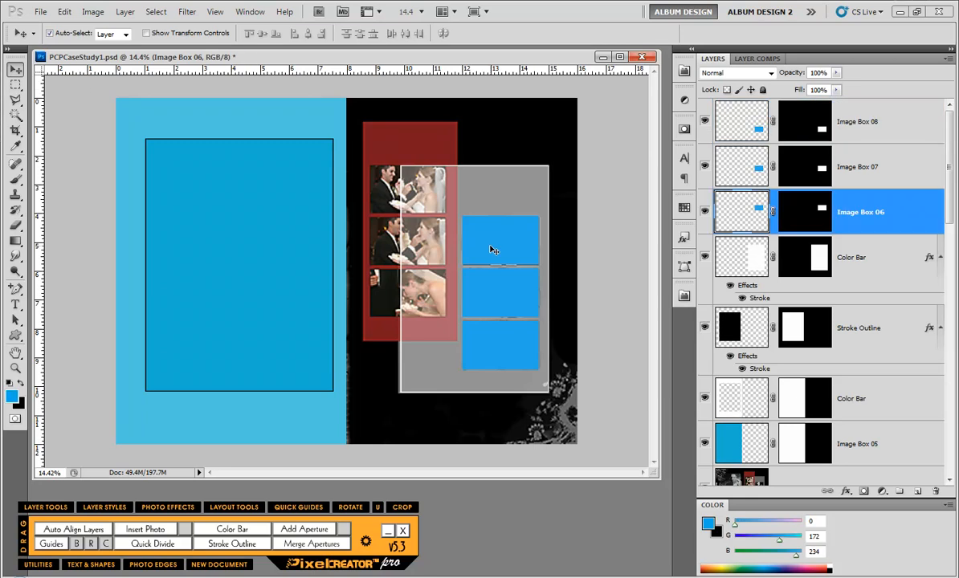
{"action": "left_click", "coordinate": [861, 165]}
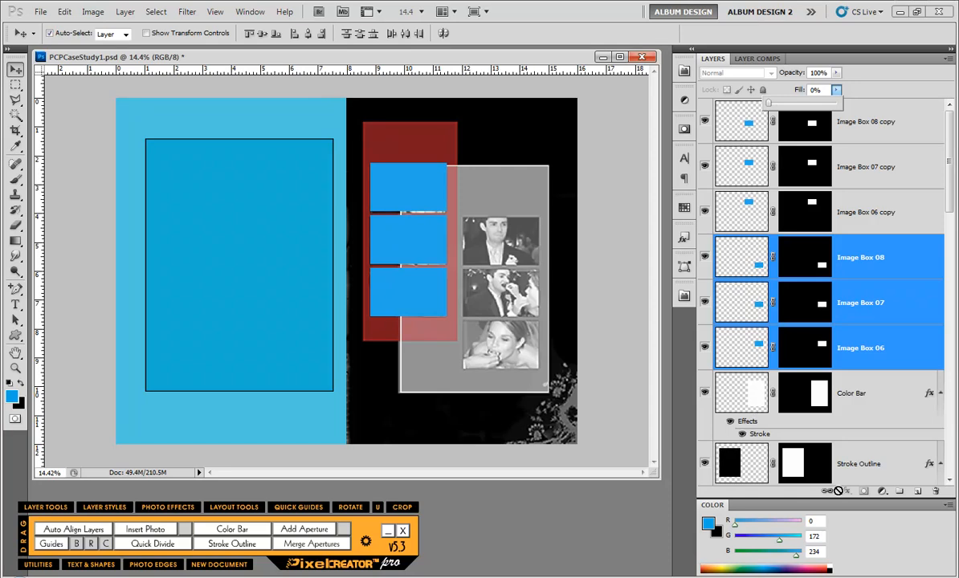
Give Image Box 06 a 5 px white outside stroke
{"action": "left_click", "coordinate": [861, 347]}
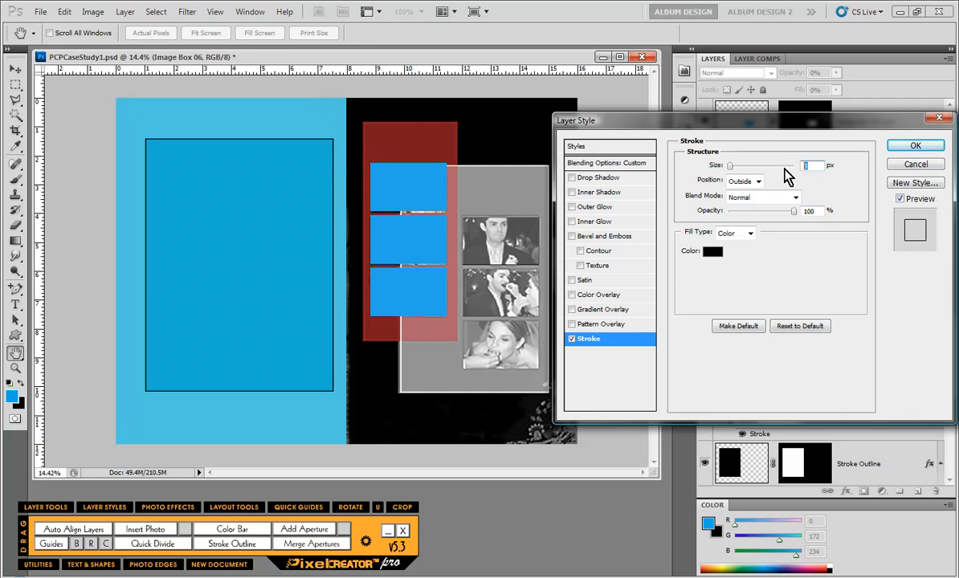
{"action": "left_click", "coordinate": [713, 251]}
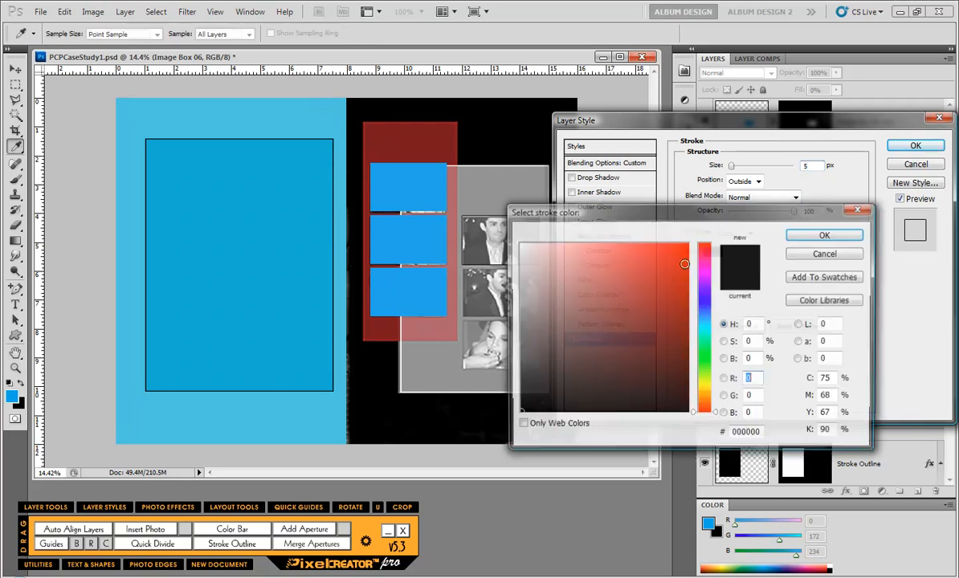
{"action": "left_click", "coordinate": [823, 235]}
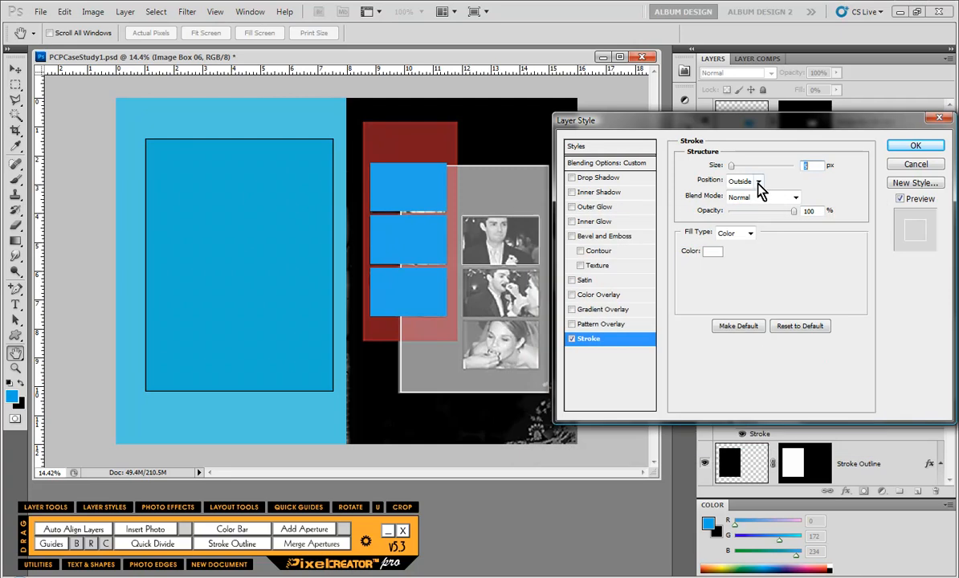
{"action": "left_click", "coordinate": [743, 180]}
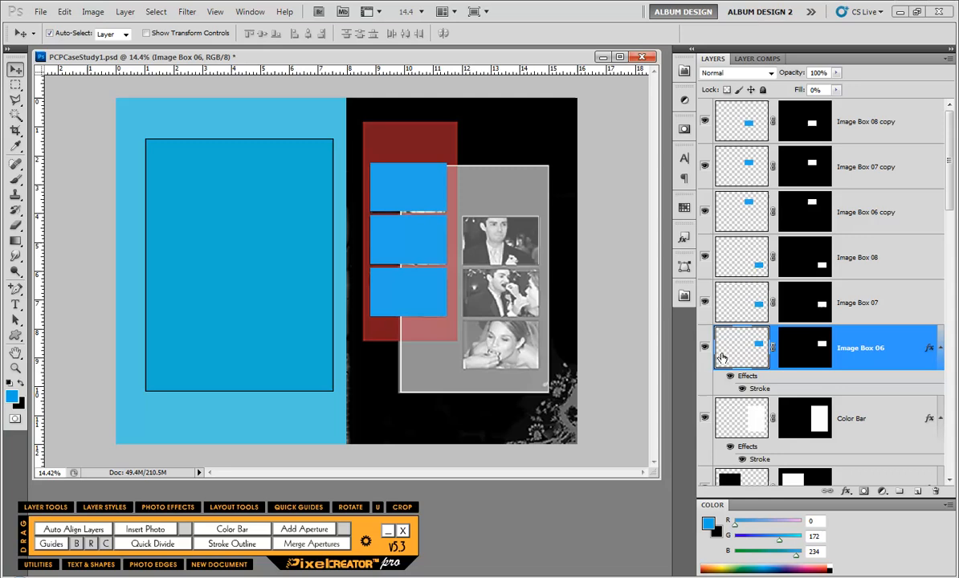
Copy Image Box 06's stroke style and paste it onto Image Boxes 07, 08 and the three copy layers
{"action": "right_click", "coordinate": [859, 347]}
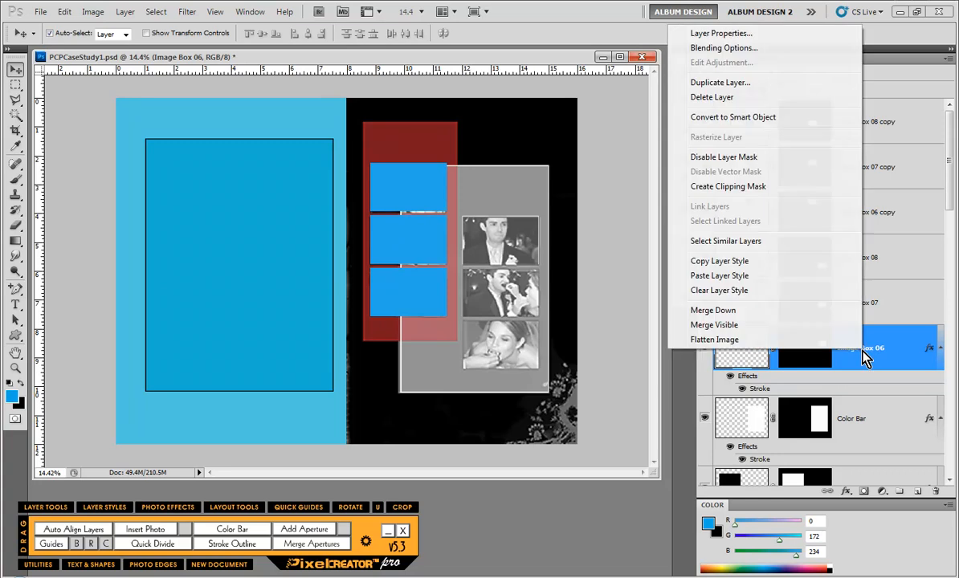
{"action": "mouse_move", "coordinate": [719, 261]}
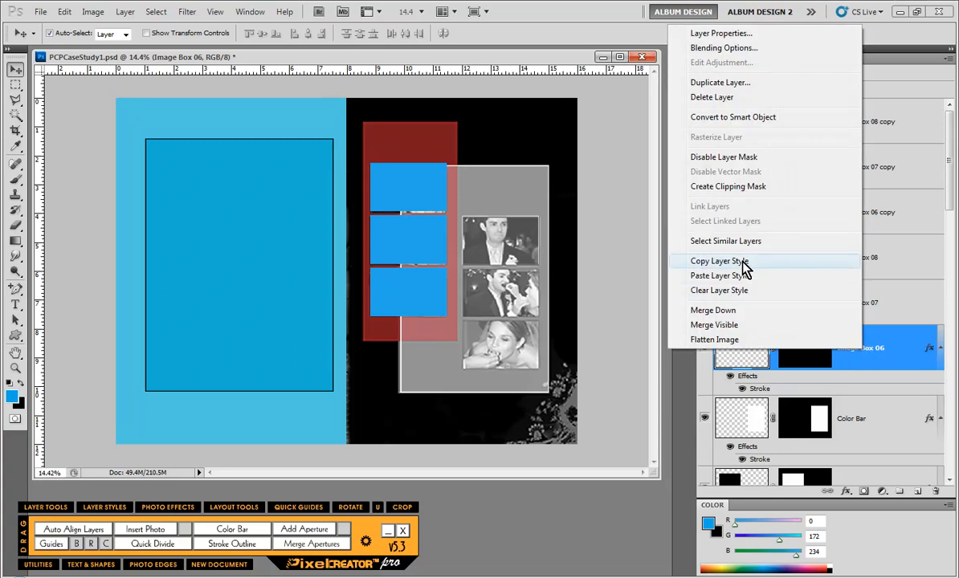
{"action": "left_click", "coordinate": [718, 260]}
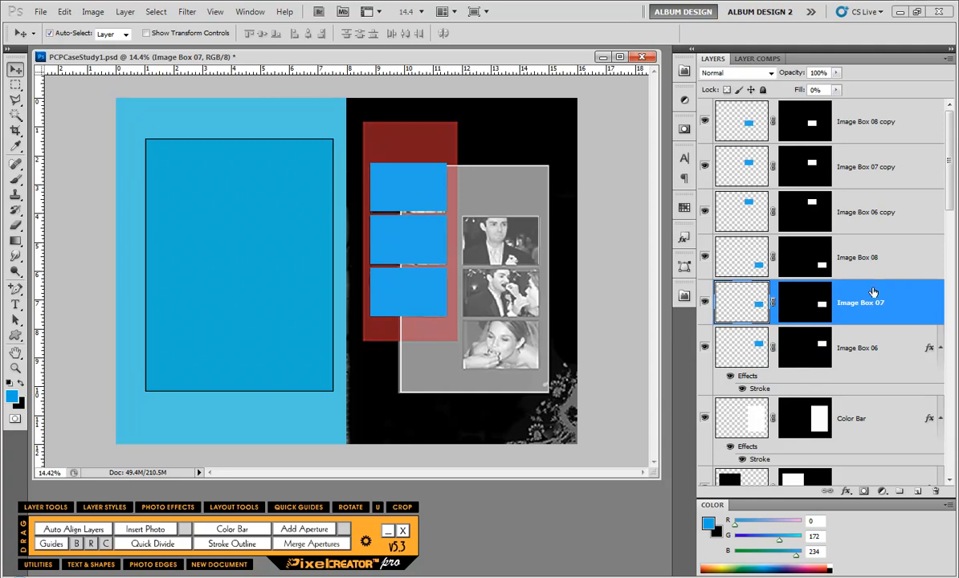
{"action": "right_click", "coordinate": [860, 302]}
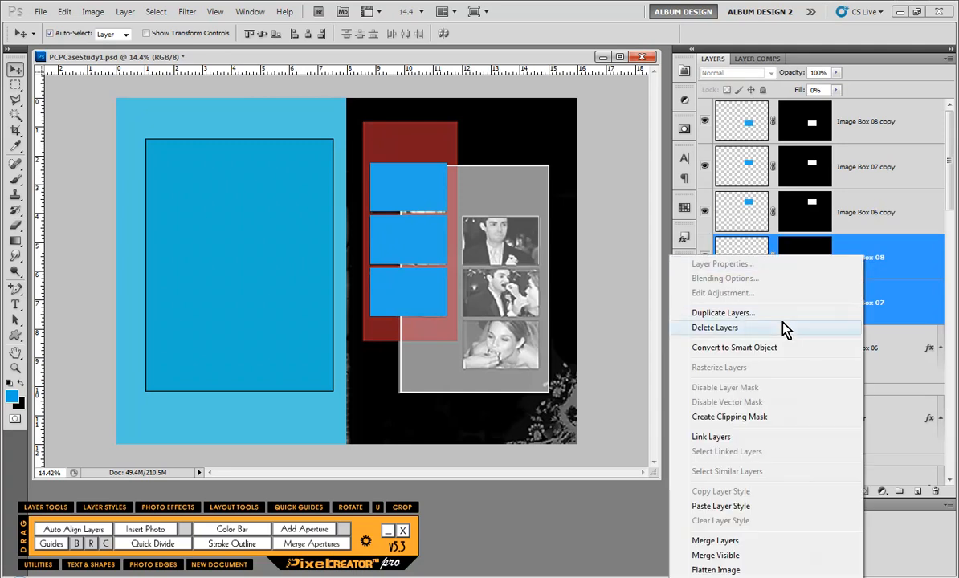
{"action": "mouse_move", "coordinate": [739, 506]}
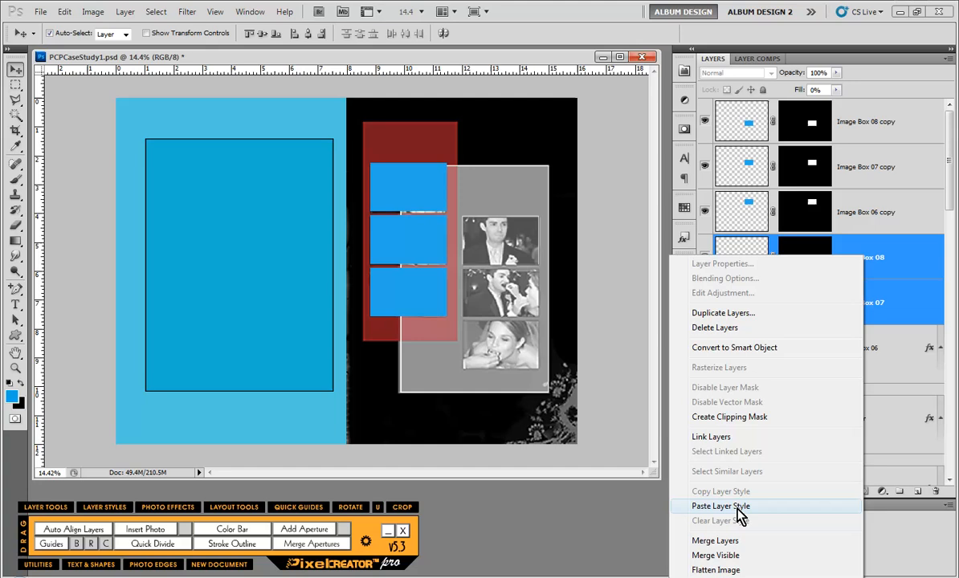
{"action": "left_click", "coordinate": [720, 506]}
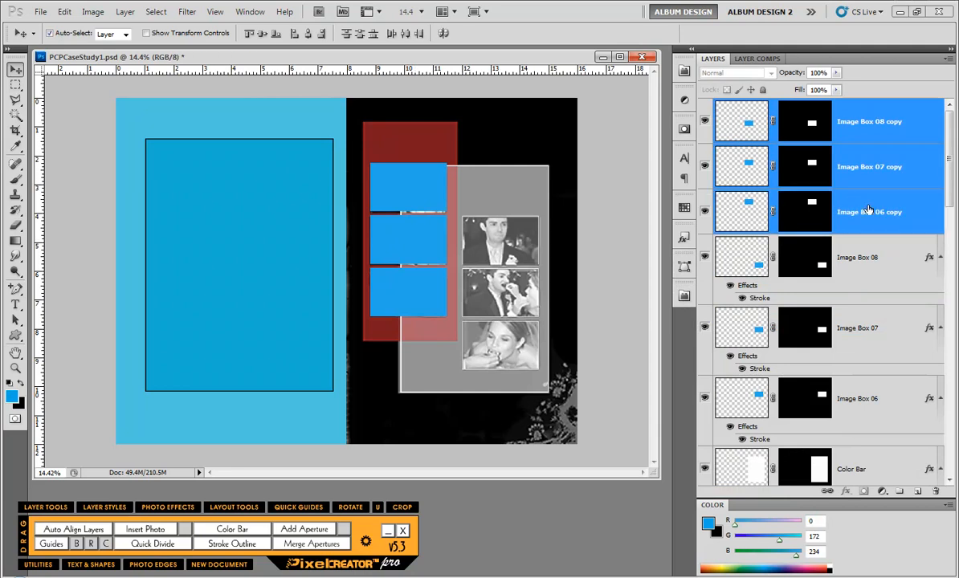
{"action": "right_click", "coordinate": [868, 212]}
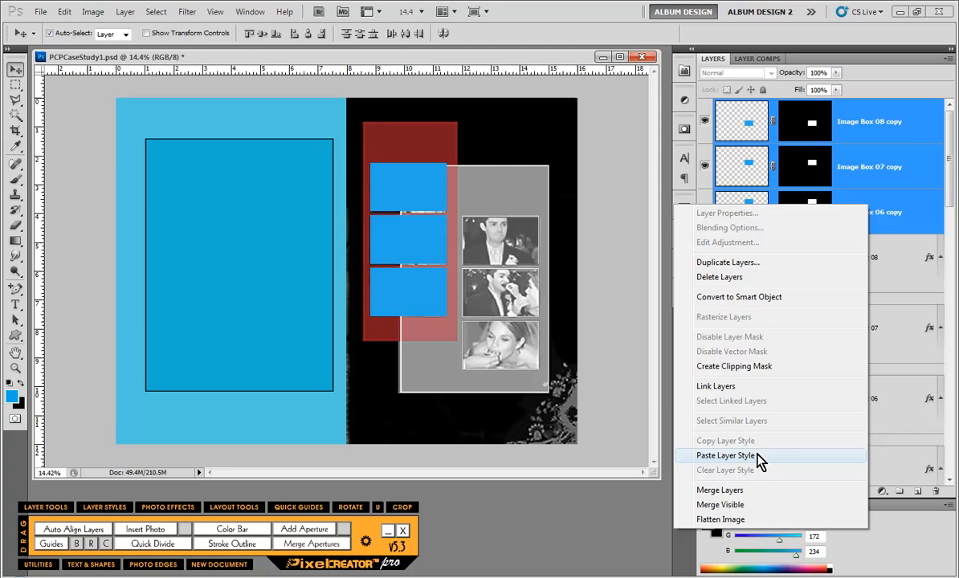
{"action": "left_click", "coordinate": [726, 457]}
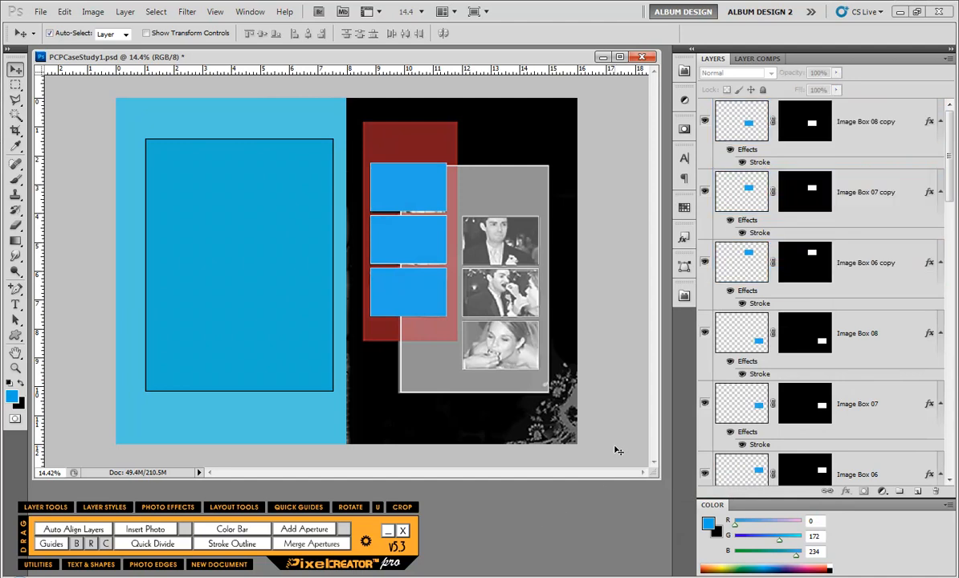
{"action": "mouse_move", "coordinate": [411, 144]}
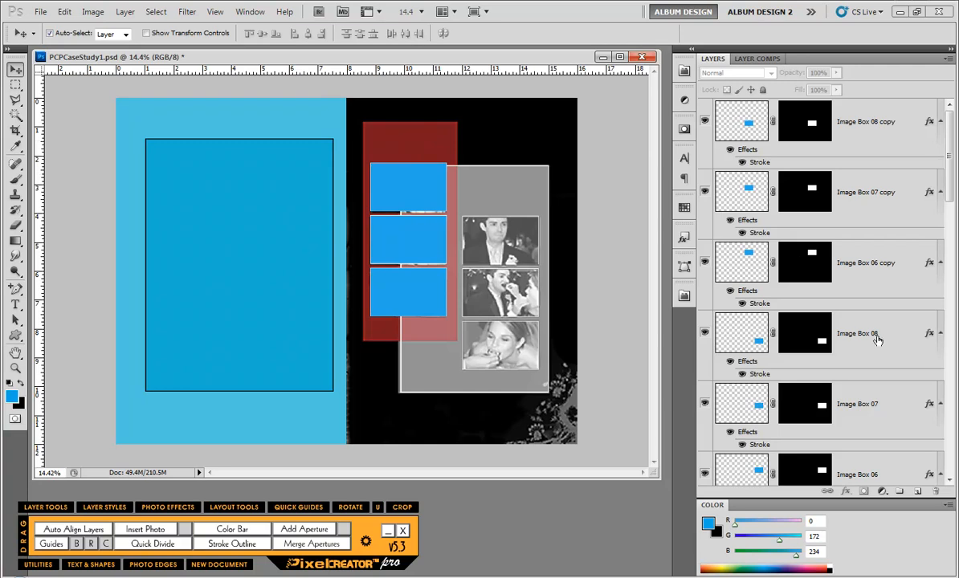
Sample the bar's dark red as foreground colour and create a red Color Bar layer above Image Box 08
{"action": "left_click", "coordinate": [860, 333]}
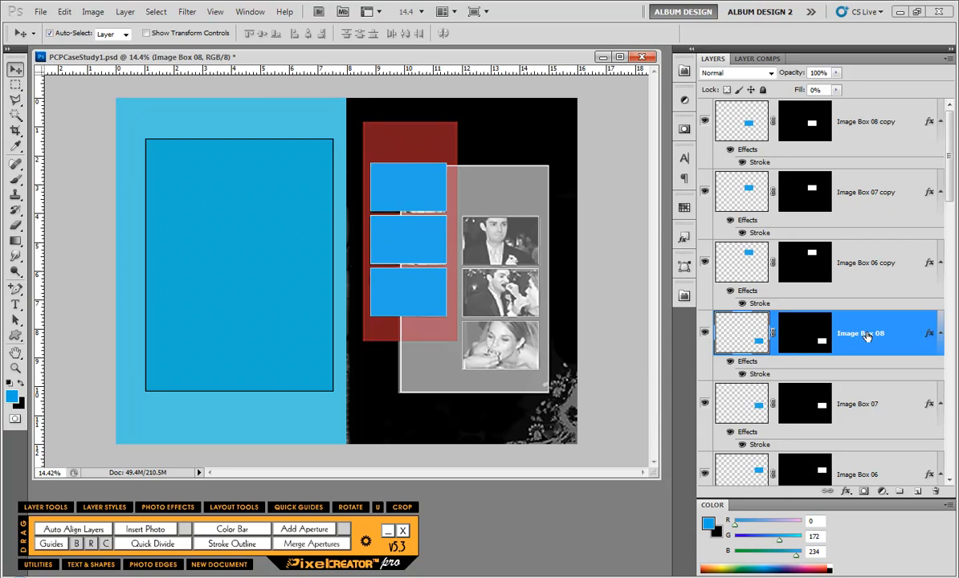
{"action": "left_click", "coordinate": [14, 85]}
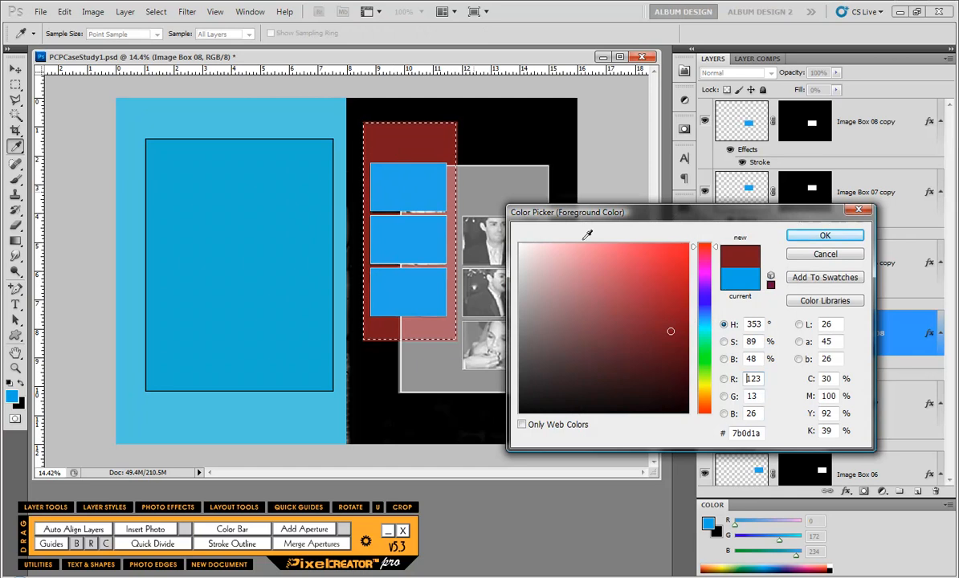
{"action": "left_click", "coordinate": [687, 323]}
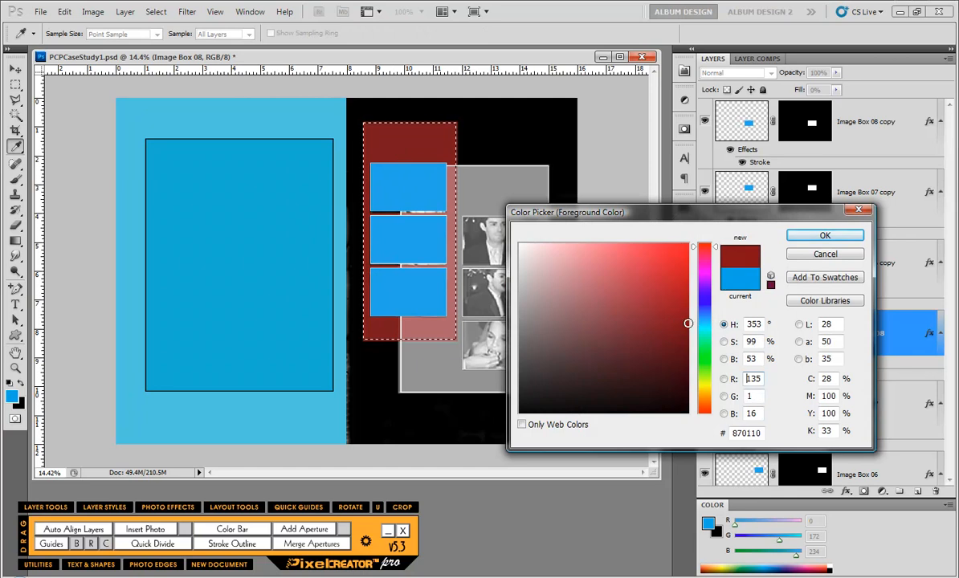
{"action": "left_click", "coordinate": [825, 234]}
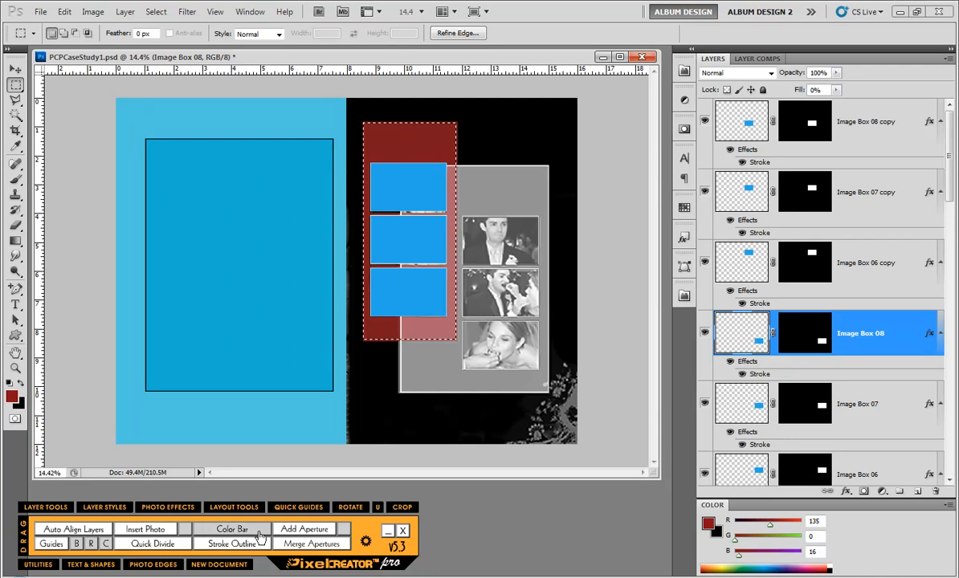
{"action": "left_click", "coordinate": [232, 529]}
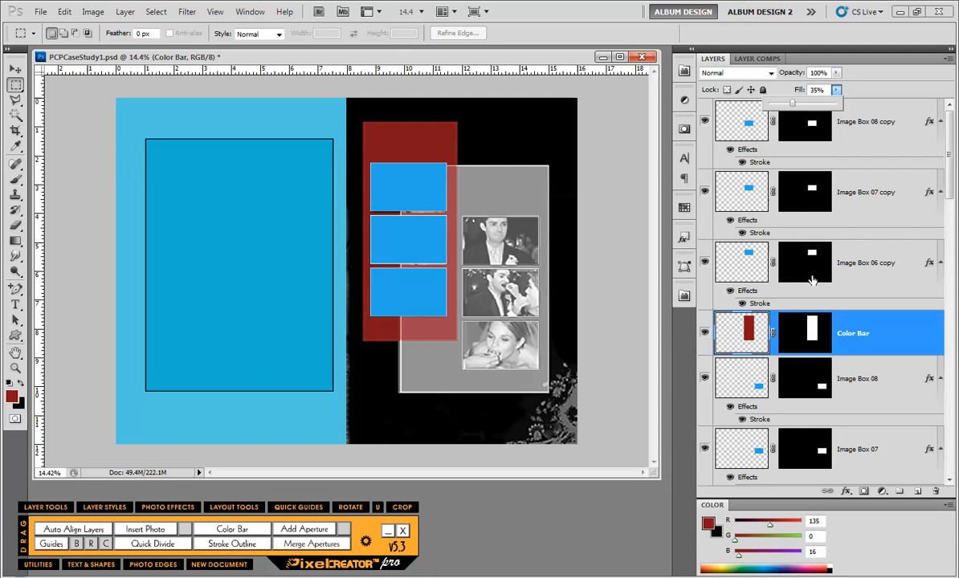
{"action": "mouse_move", "coordinate": [836, 495]}
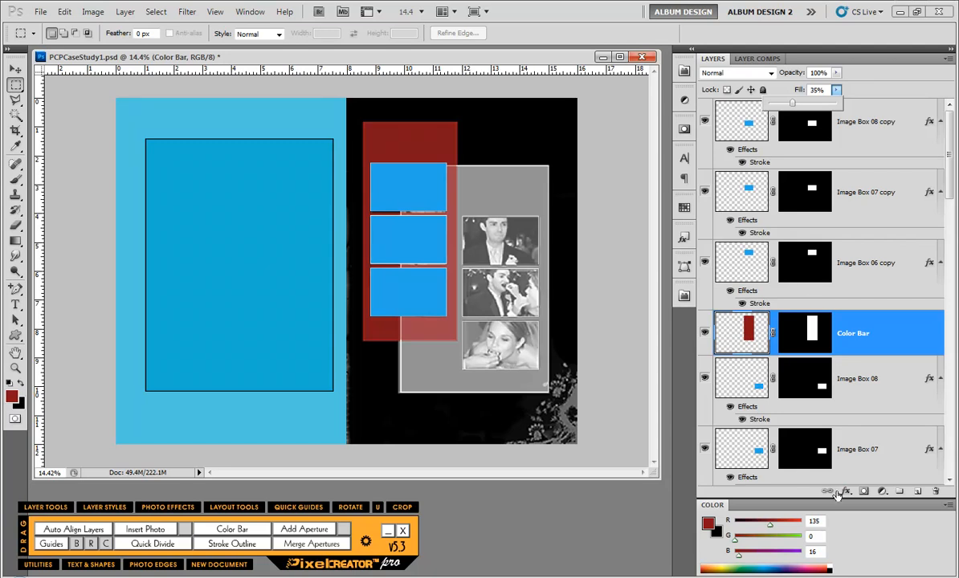
Apply a 10 px dark red stroke to the new Color Bar layer
{"action": "left_click", "coordinate": [845, 491]}
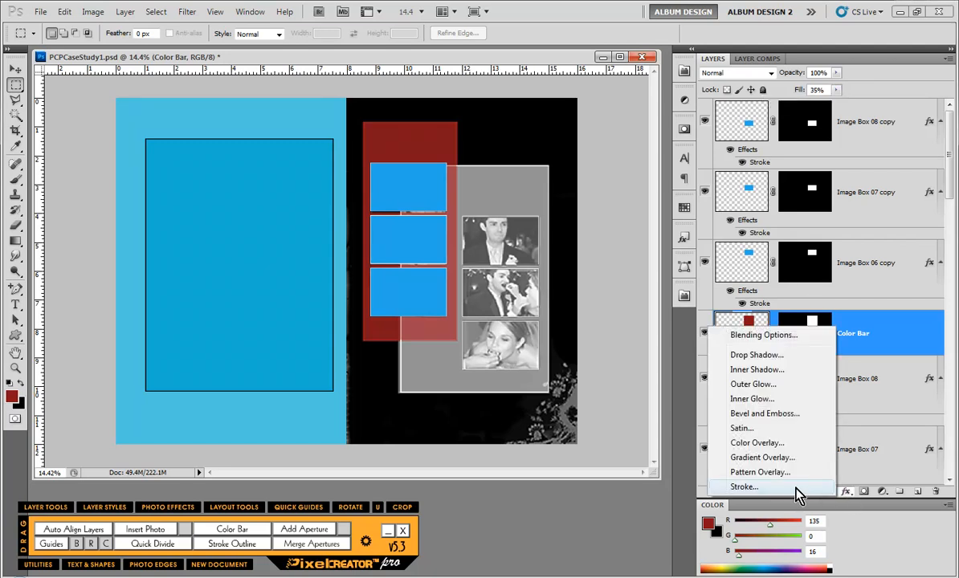
{"action": "left_click", "coordinate": [743, 486]}
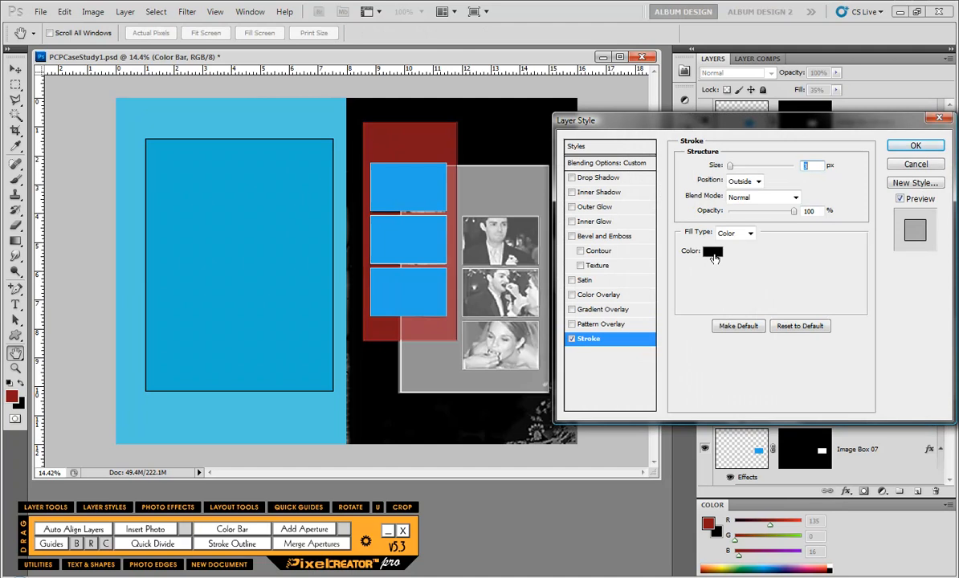
{"action": "left_click", "coordinate": [714, 251]}
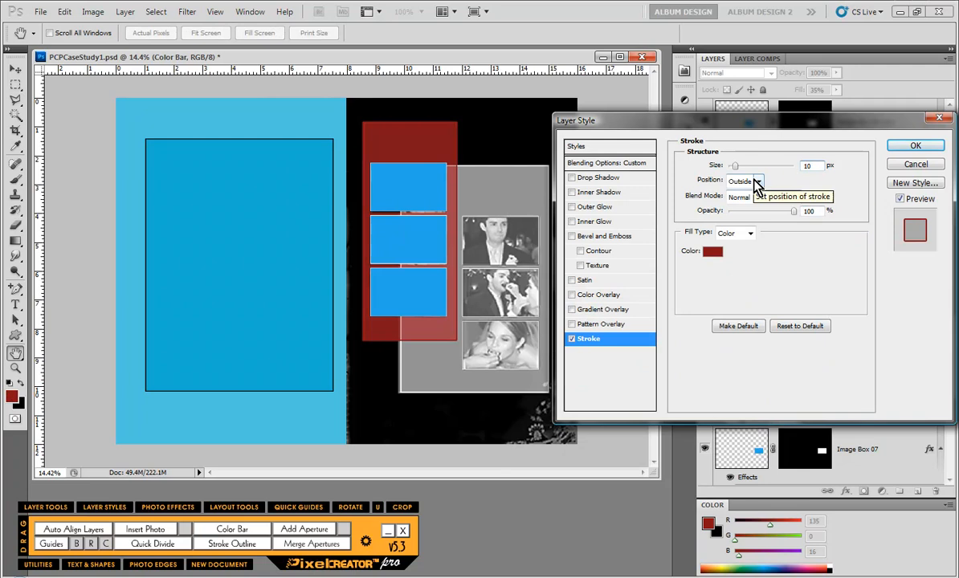
{"action": "left_click", "coordinate": [739, 180]}
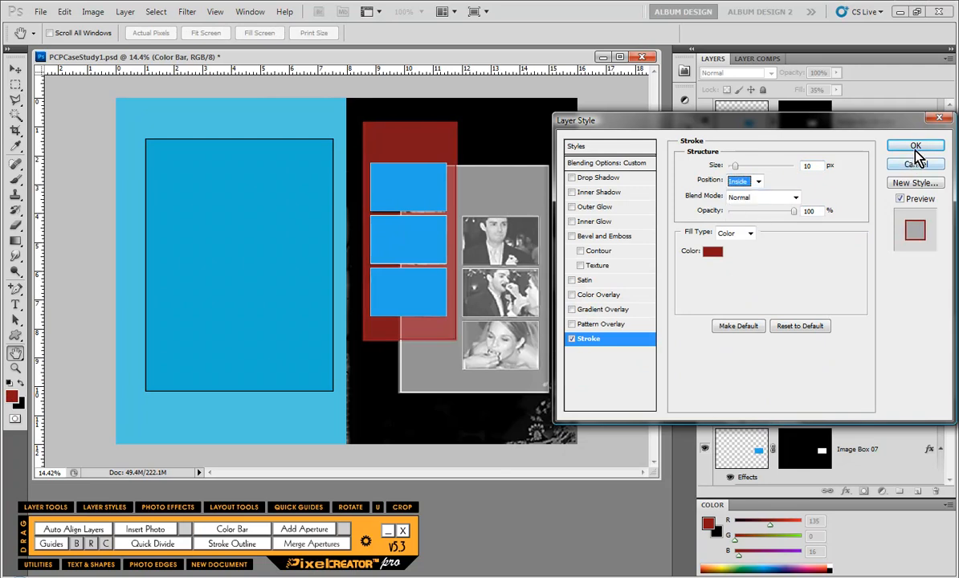
{"action": "left_click", "coordinate": [916, 145]}
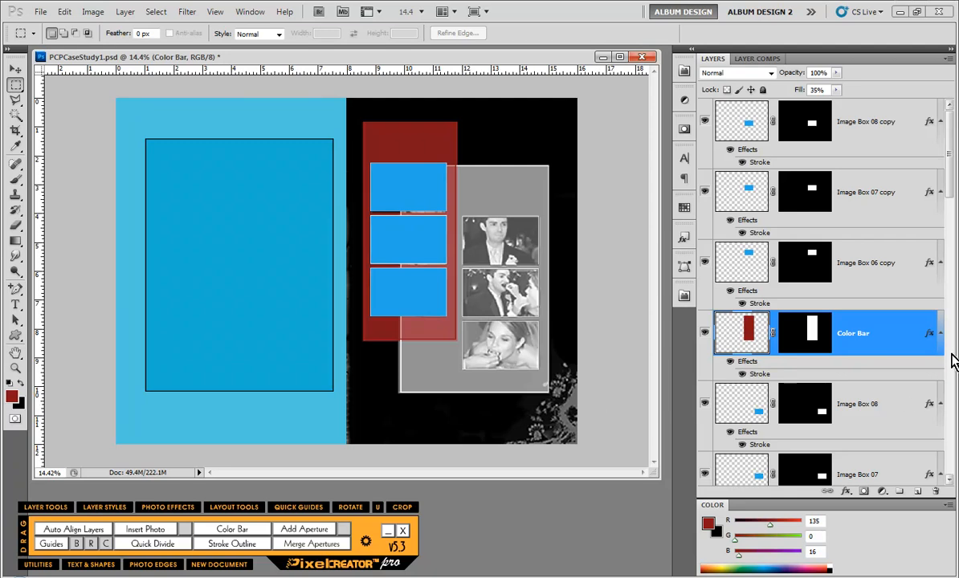
{"action": "scroll", "scroll_direction": "down", "scroll_amount": 3}
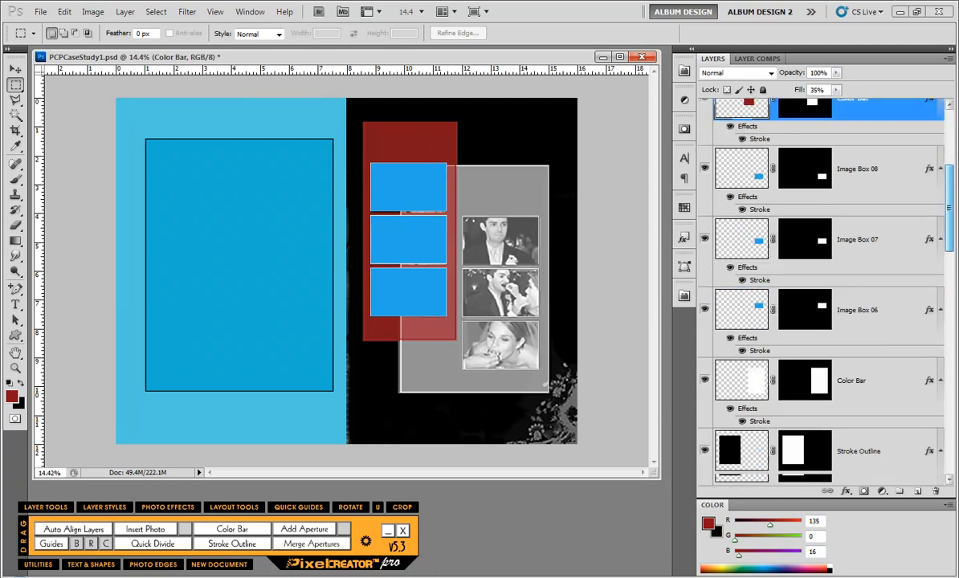
{"action": "scroll", "scroll_direction": "down", "scroll_amount": 3}
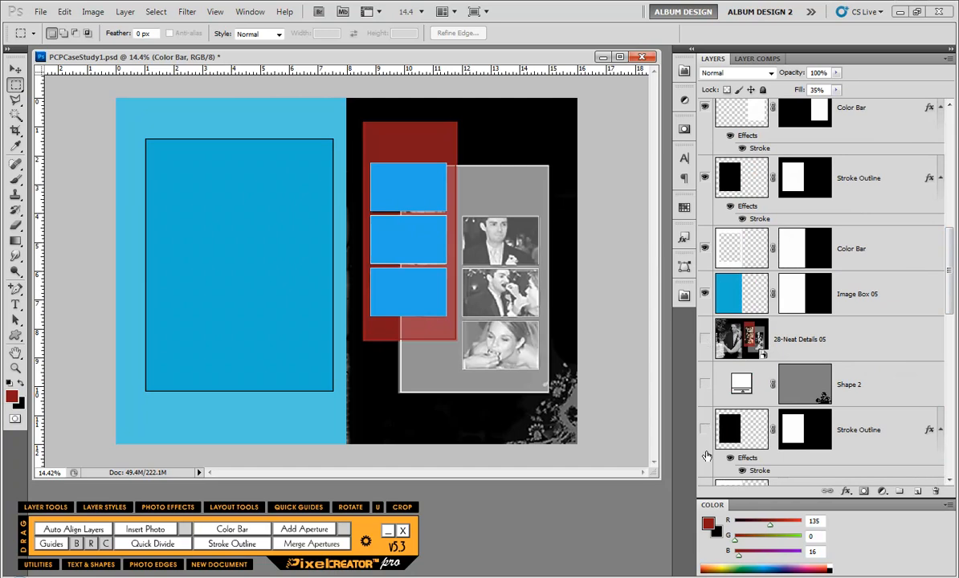
{"action": "scroll", "scroll_direction": "down", "scroll_amount": 3}
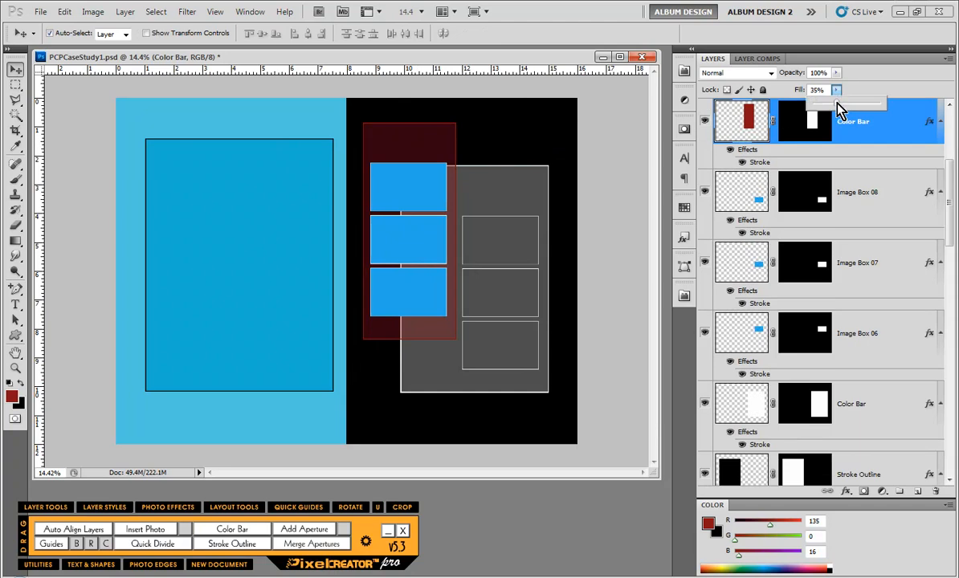
{"action": "left_click_drag", "start_coordinate": [838, 103], "coordinate": [868, 103]}
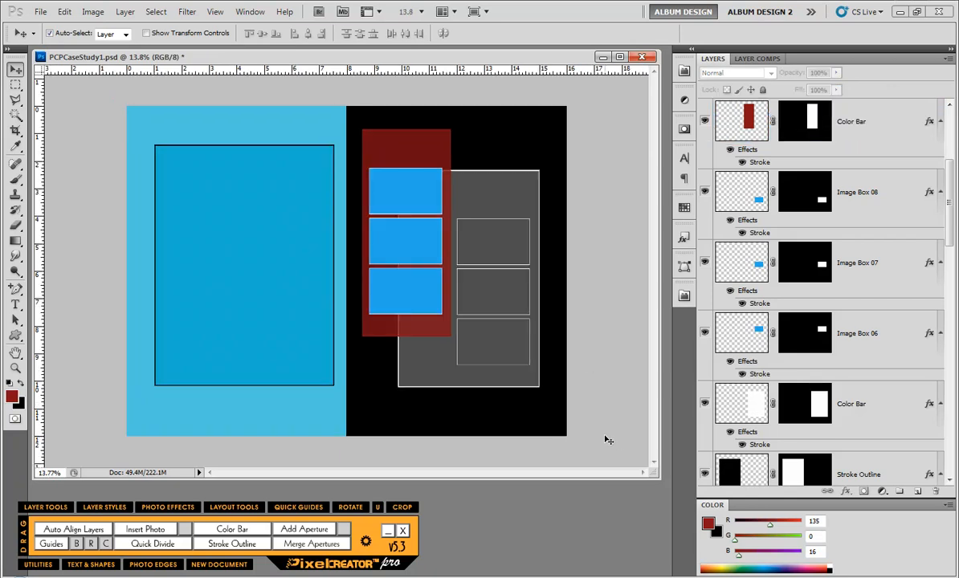
{"action": "mouse_move", "coordinate": [591, 451]}
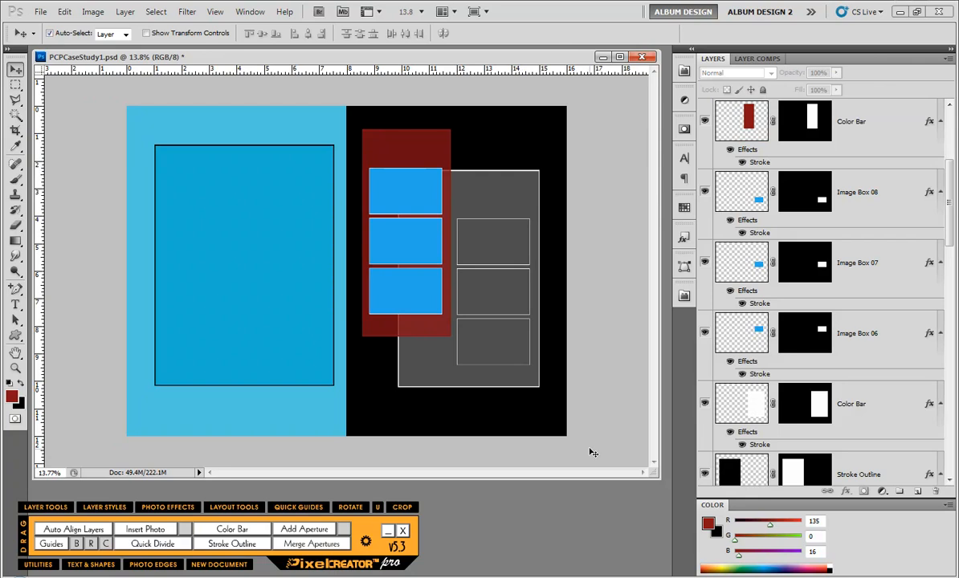
{"action": "mouse_move", "coordinate": [283, 315]}
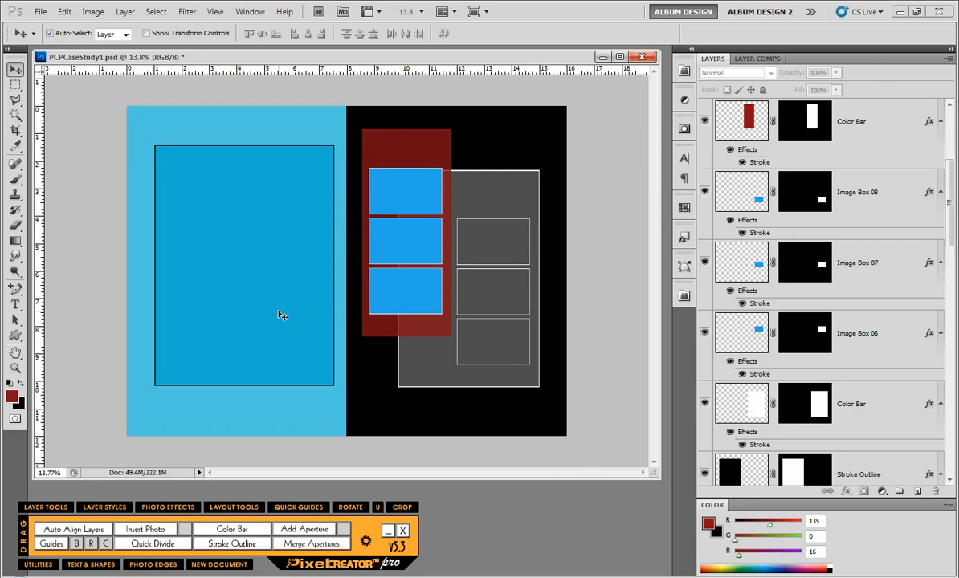
{"action": "left_click", "coordinate": [861, 295]}
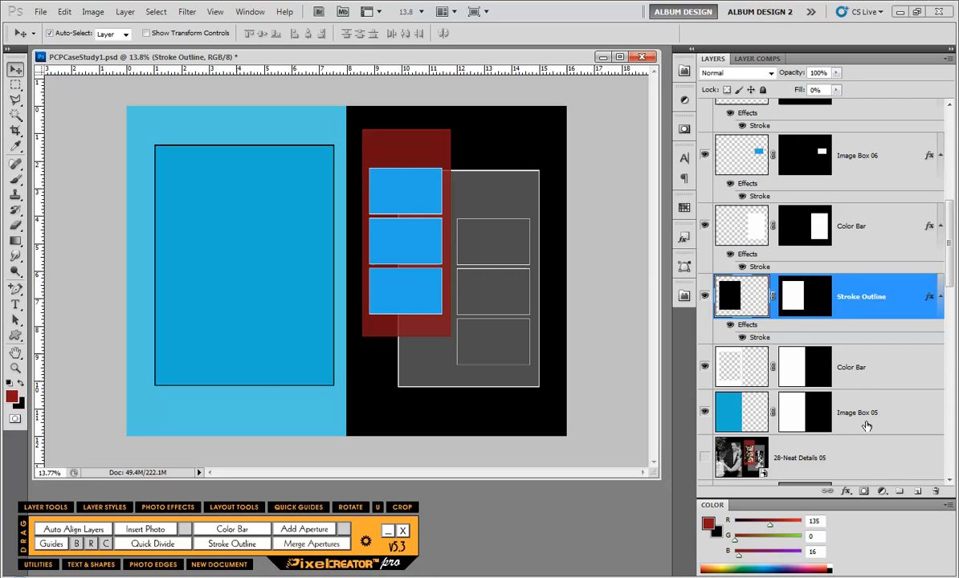
Bring up the Develop Settings presets for Wedding38.jpg to convert the bride photo to black and white
{"action": "left_click", "coordinate": [860, 411]}
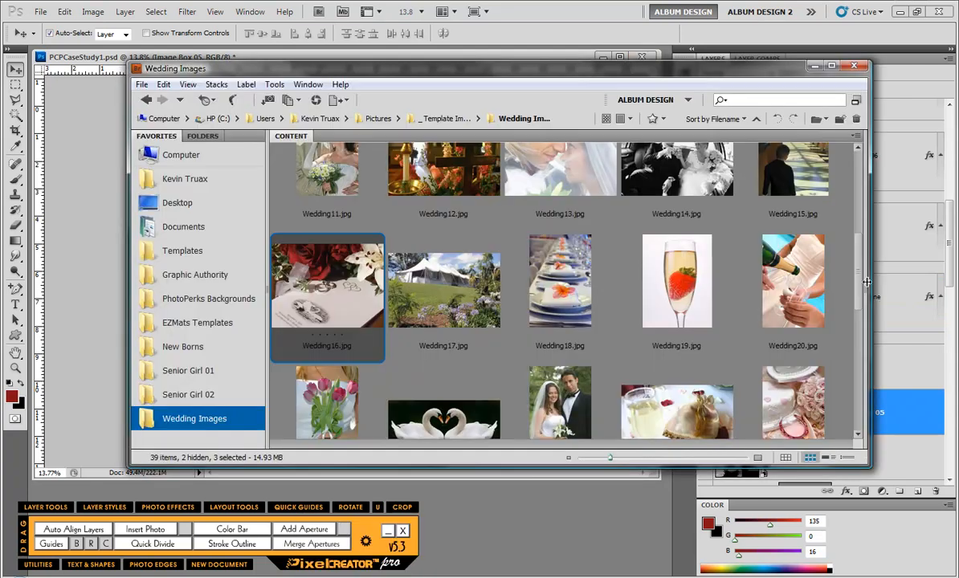
{"action": "scroll", "scroll_direction": "down", "scroll_amount": 3}
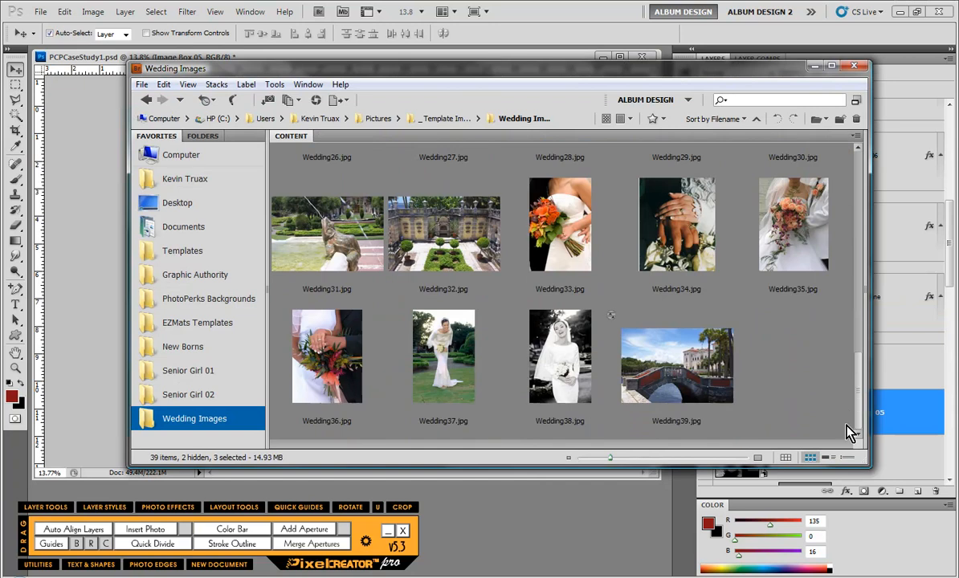
{"action": "mouse_move", "coordinate": [562, 356]}
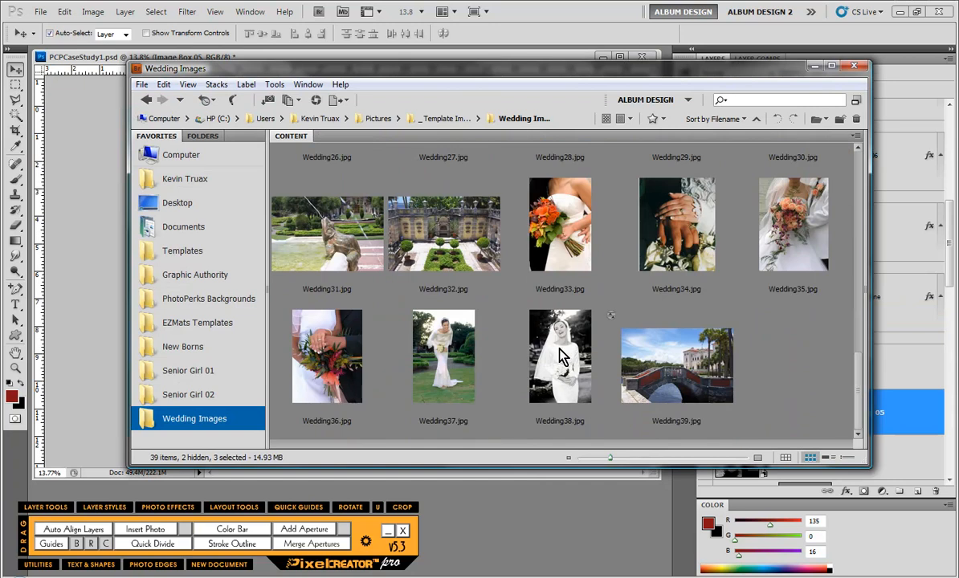
{"action": "mouse_move", "coordinate": [556, 362]}
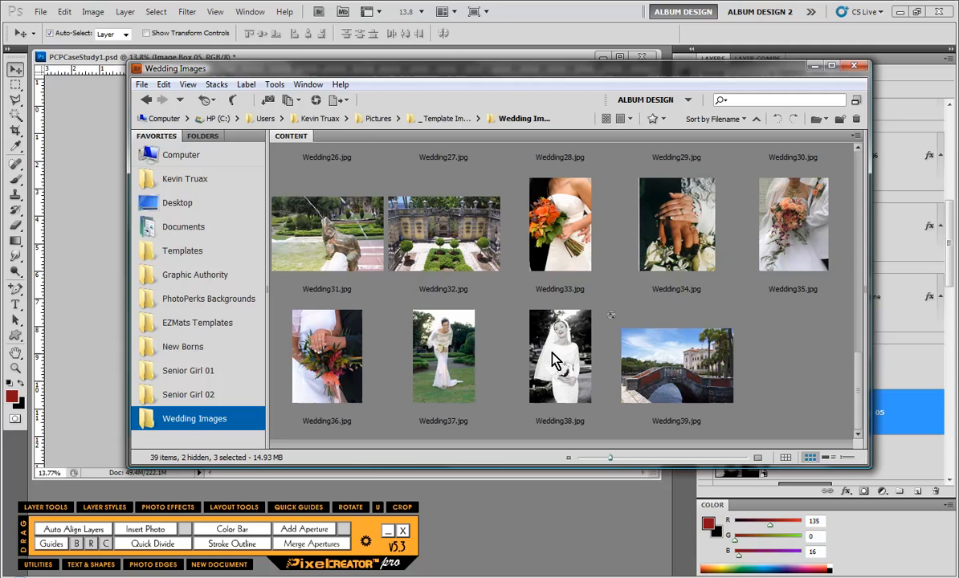
{"action": "mouse_move", "coordinate": [572, 360]}
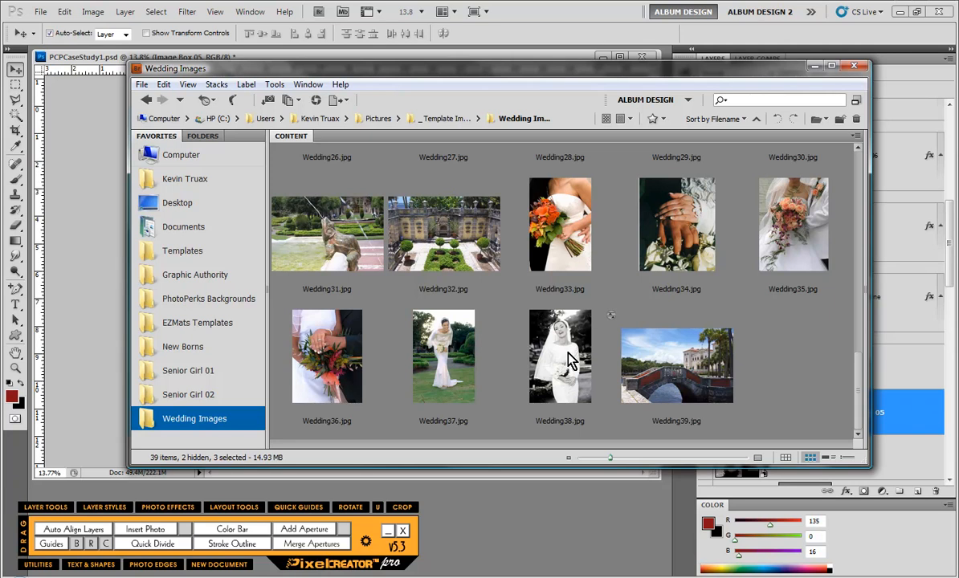
{"action": "right_click", "coordinate": [560, 356]}
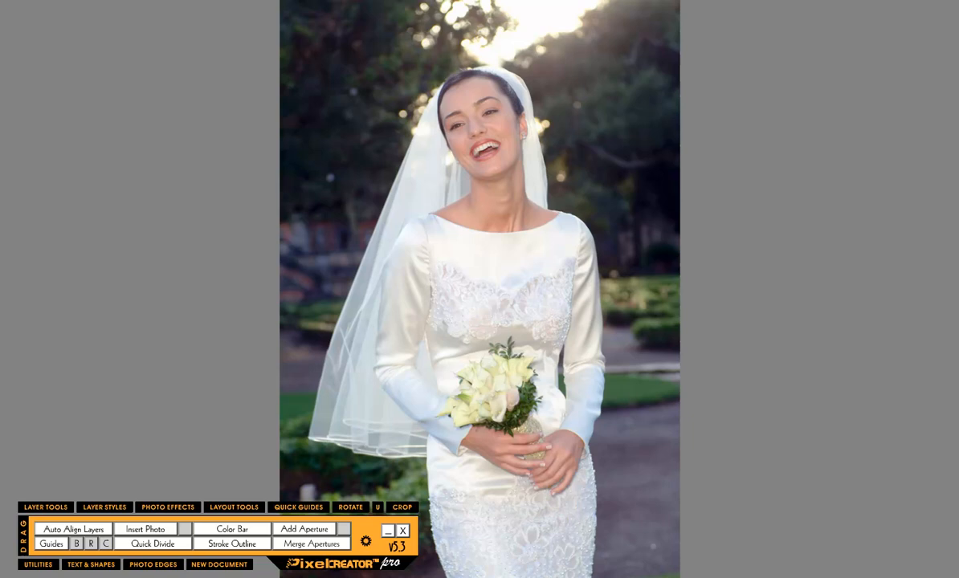
{"action": "mouse_move", "coordinate": [732, 340]}
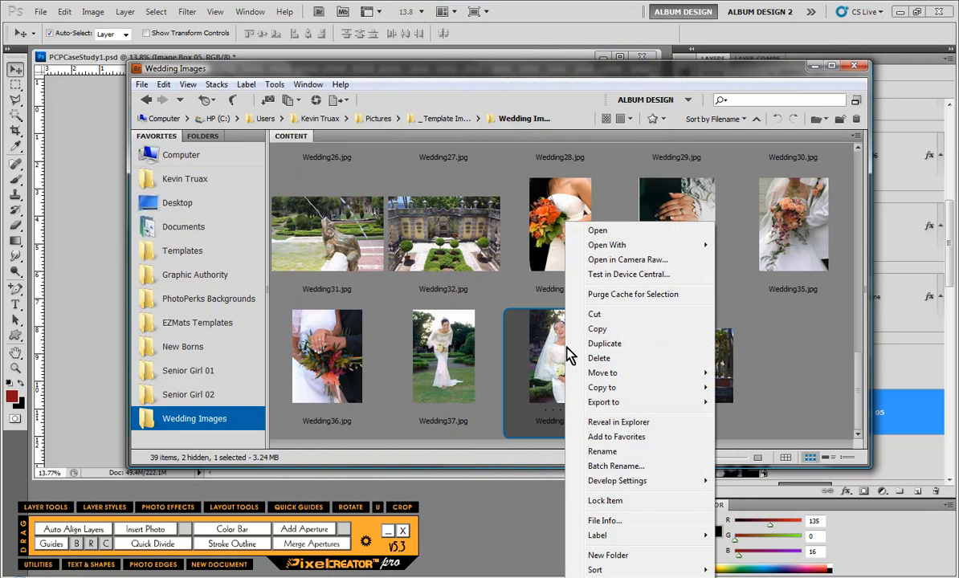
{"action": "left_click", "coordinate": [617, 480]}
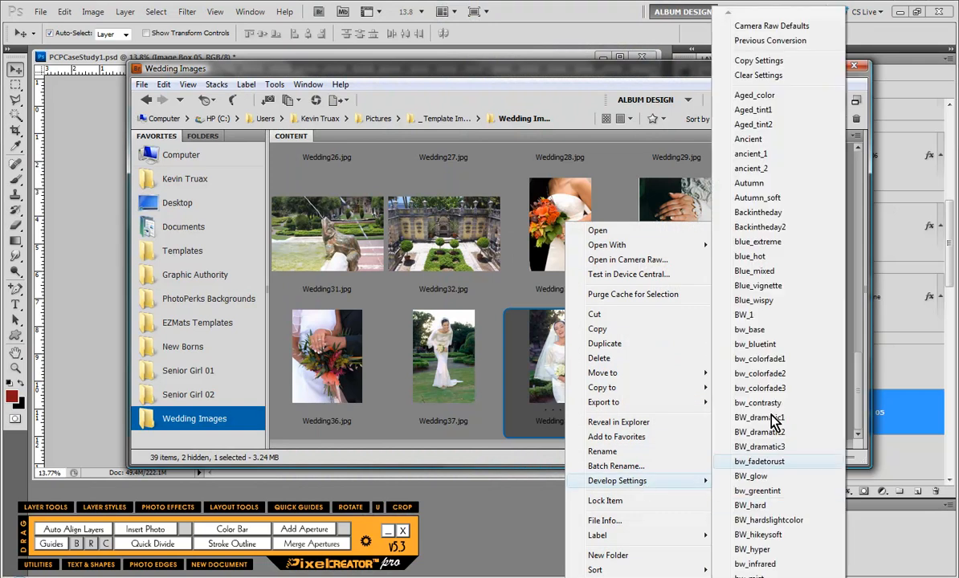
{"action": "mouse_move", "coordinate": [768, 418]}
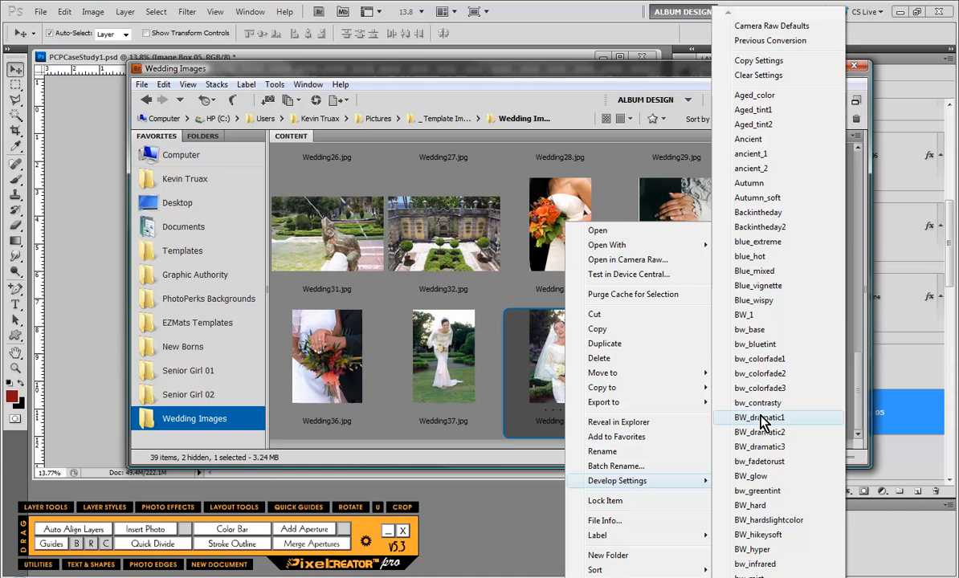
{"action": "mouse_move", "coordinate": [771, 458]}
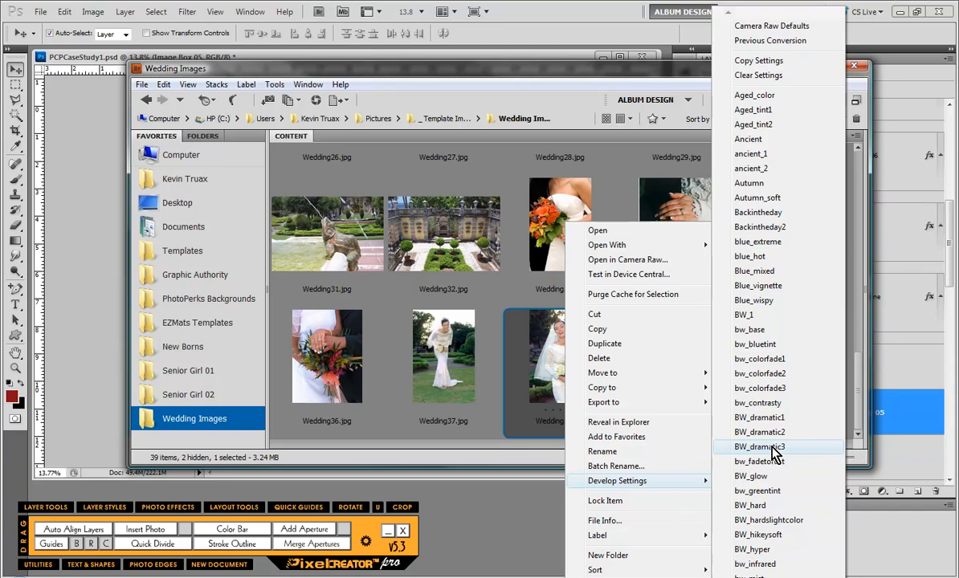
{"action": "mouse_move", "coordinate": [774, 458]}
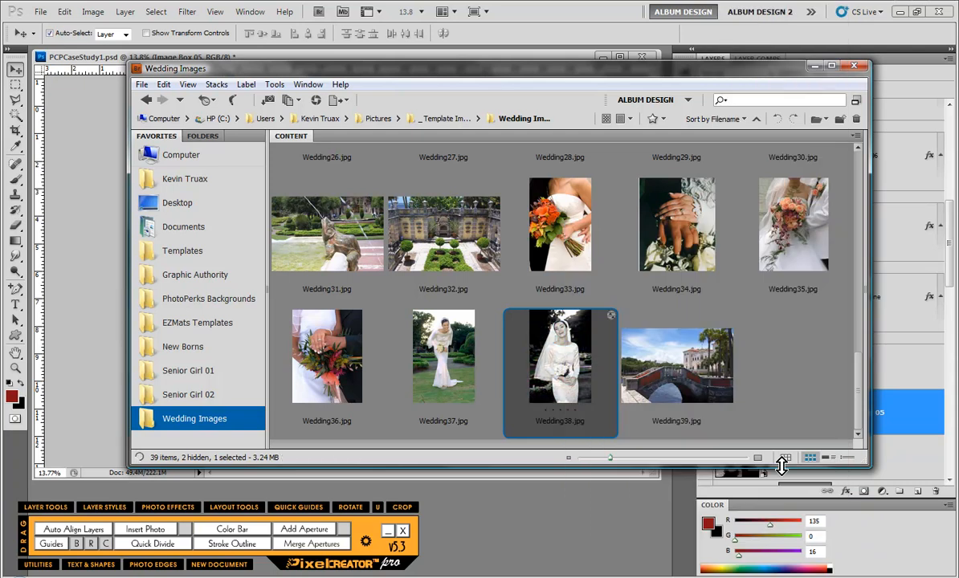
Apply the bw_fadetorust develop preset to Wedding38.jpg from its Develop Settings menu
{"action": "right_click", "coordinate": [559, 356]}
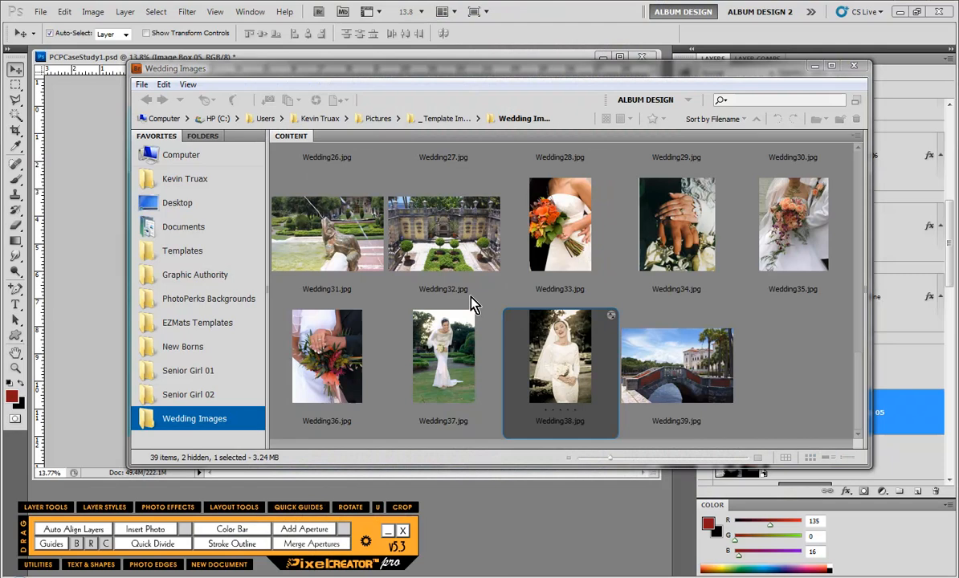
{"action": "right_click", "coordinate": [559, 357]}
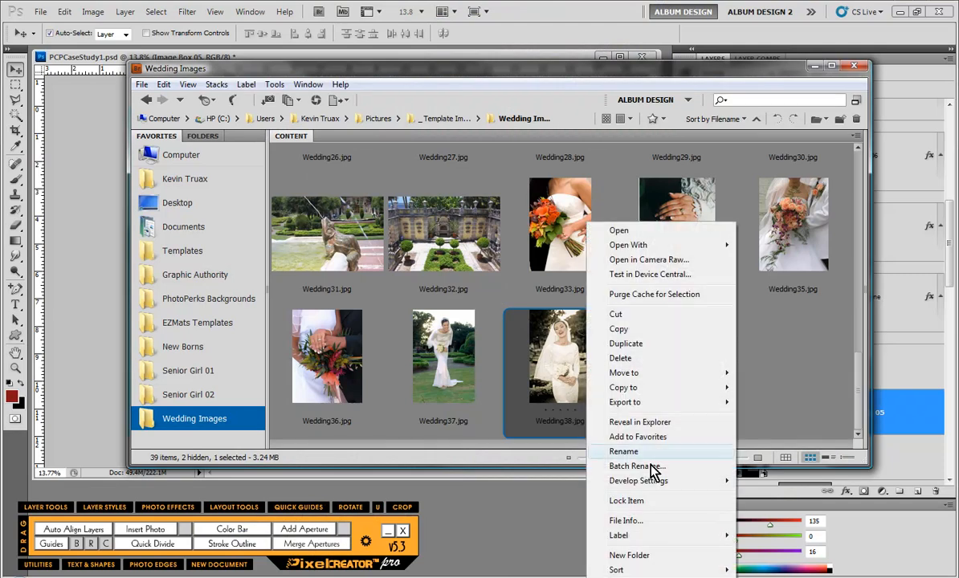
{"action": "left_click", "coordinate": [638, 480]}
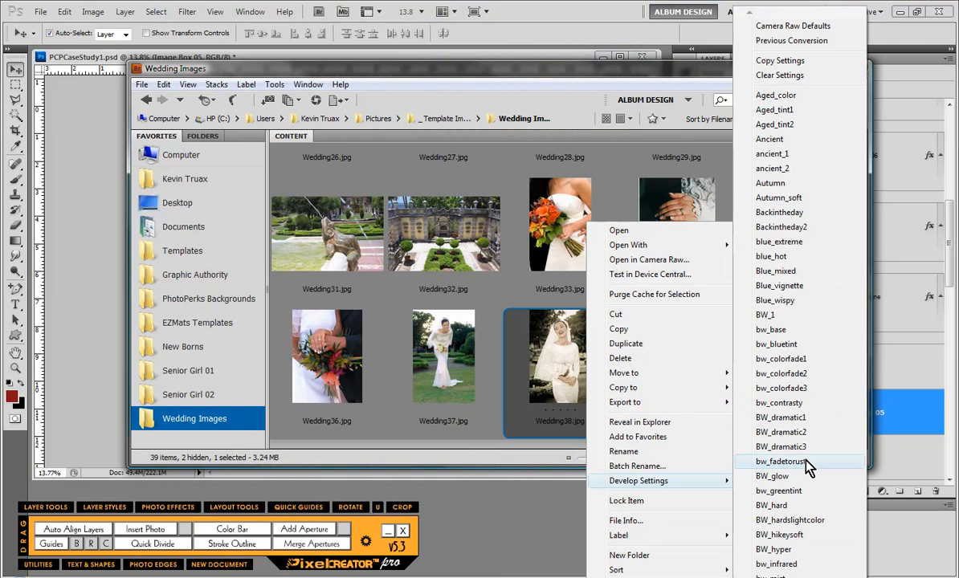
{"action": "left_click", "coordinate": [781, 461]}
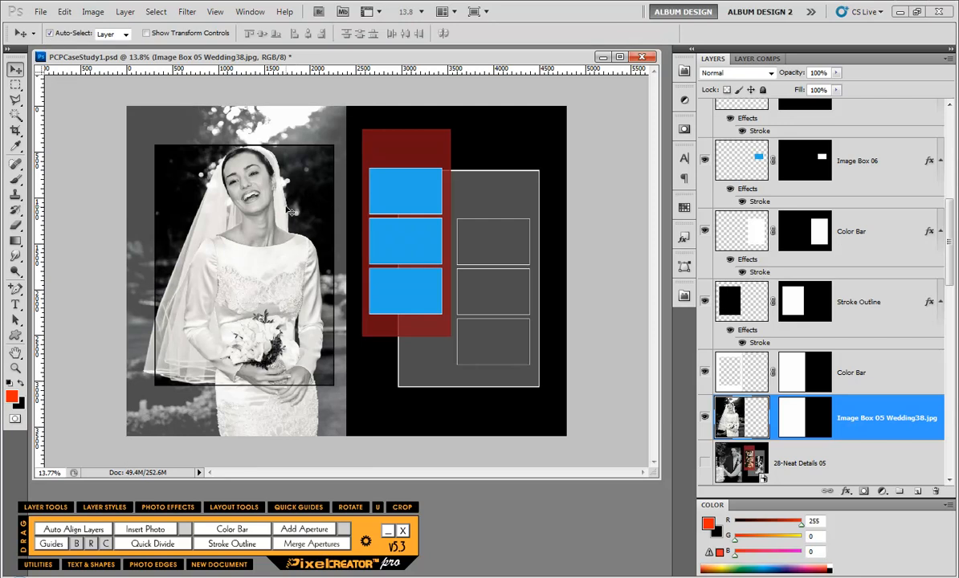
Re-edit the Stroke Outline layer's white stroke size and confirm the change
{"action": "left_click", "coordinate": [861, 302]}
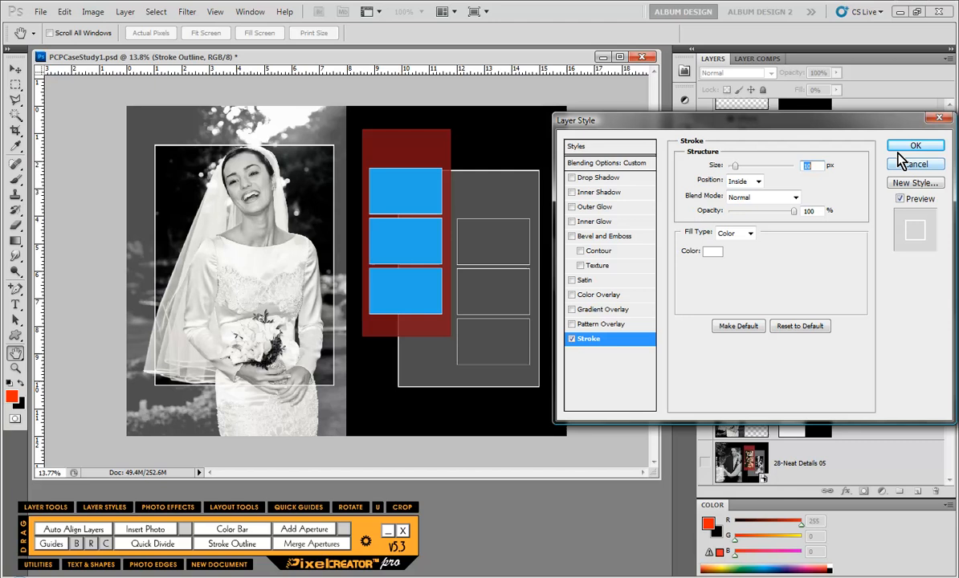
{"action": "left_click", "coordinate": [916, 145]}
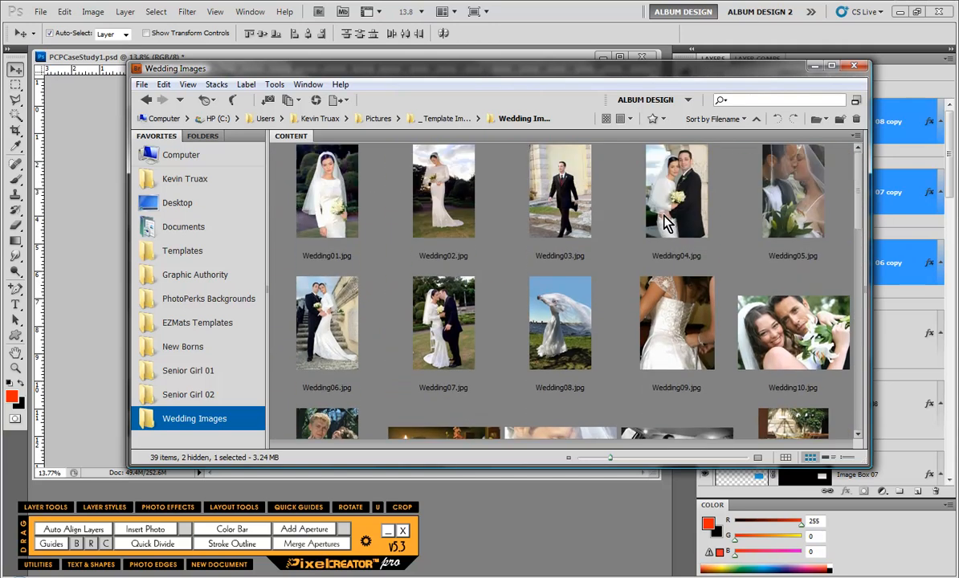
Select three more Wedding Images thumbnails, including Wedding34.jpg, for black-and-white conversion
{"action": "scroll", "scroll_direction": "down", "scroll_amount": 3}
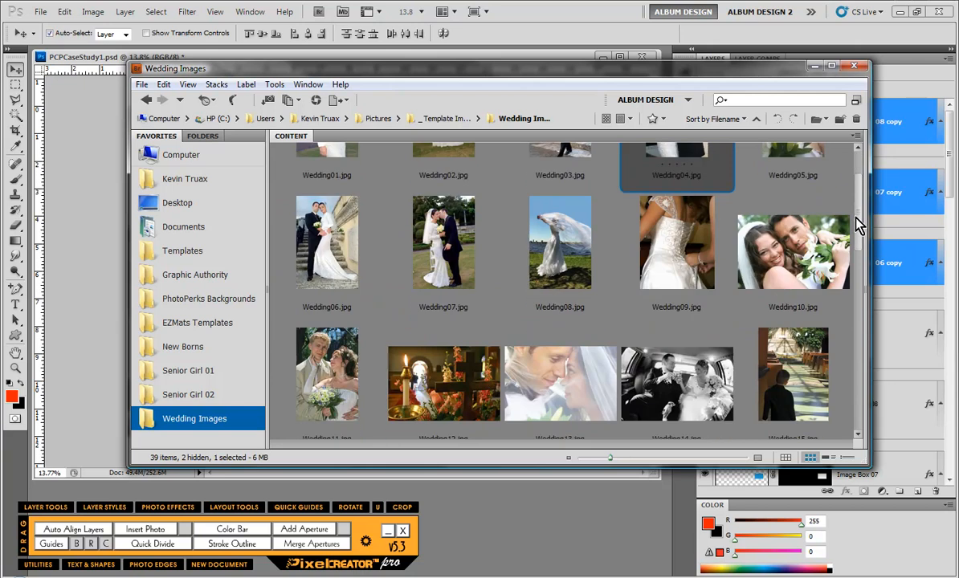
{"action": "scroll", "scroll_direction": "down", "scroll_amount": 3}
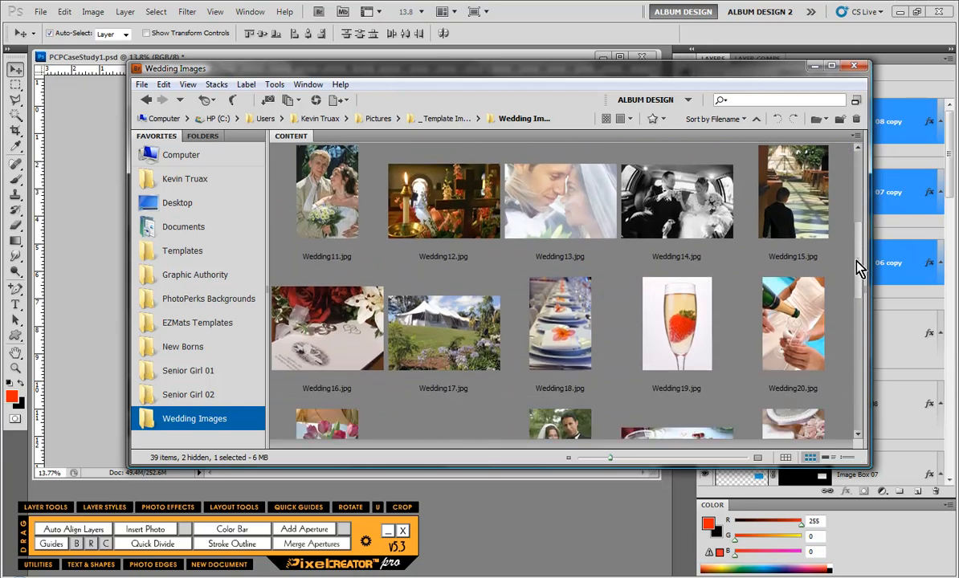
{"action": "left_click", "coordinate": [328, 331]}
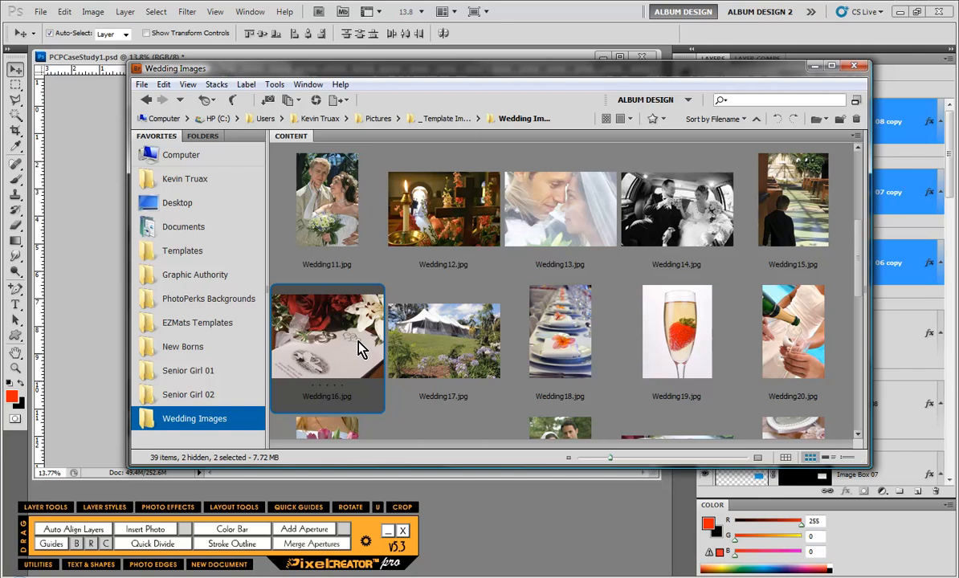
{"action": "scroll", "scroll_direction": "down", "scroll_amount": 3}
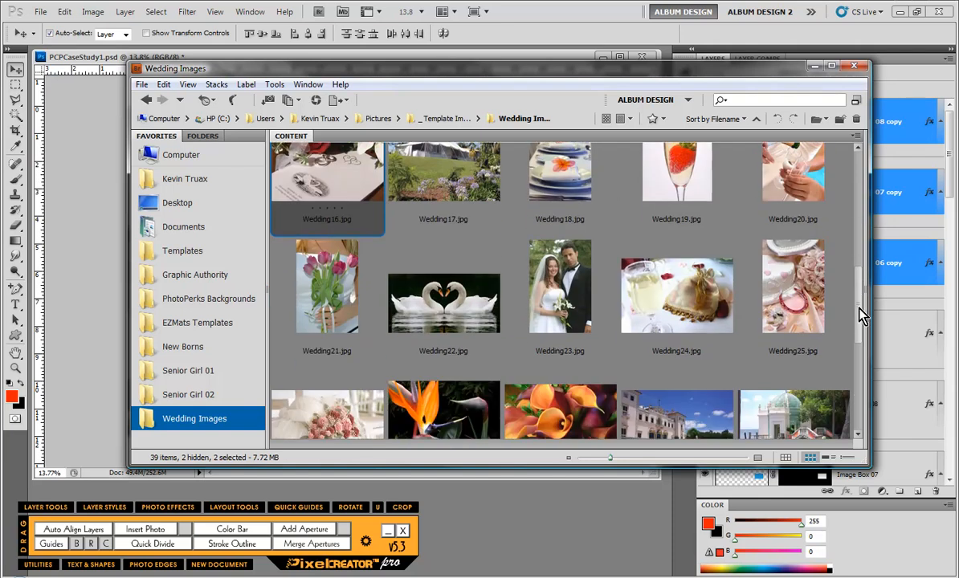
{"action": "scroll", "scroll_direction": "down", "scroll_amount": 3}
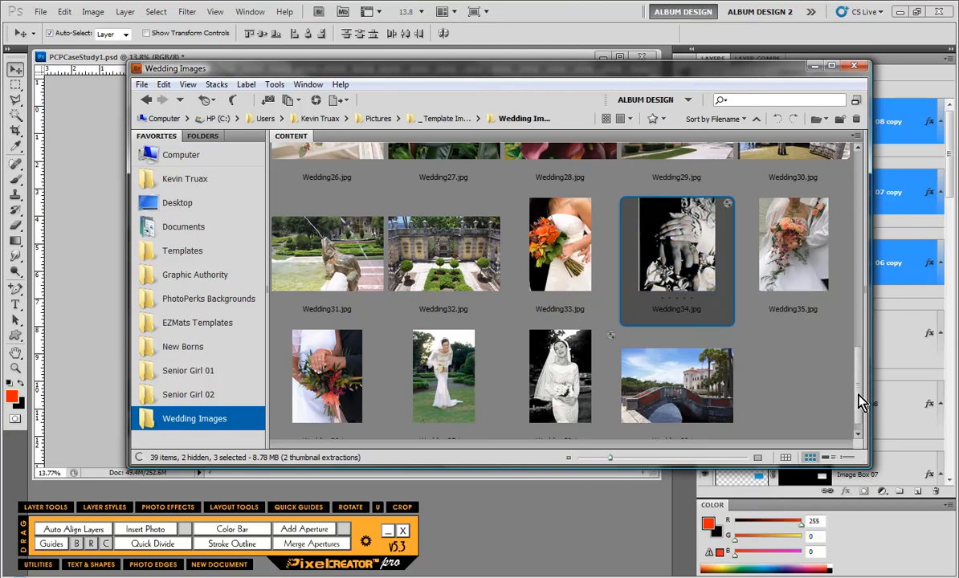
{"action": "scroll", "scroll_direction": "up", "scroll_amount": 3}
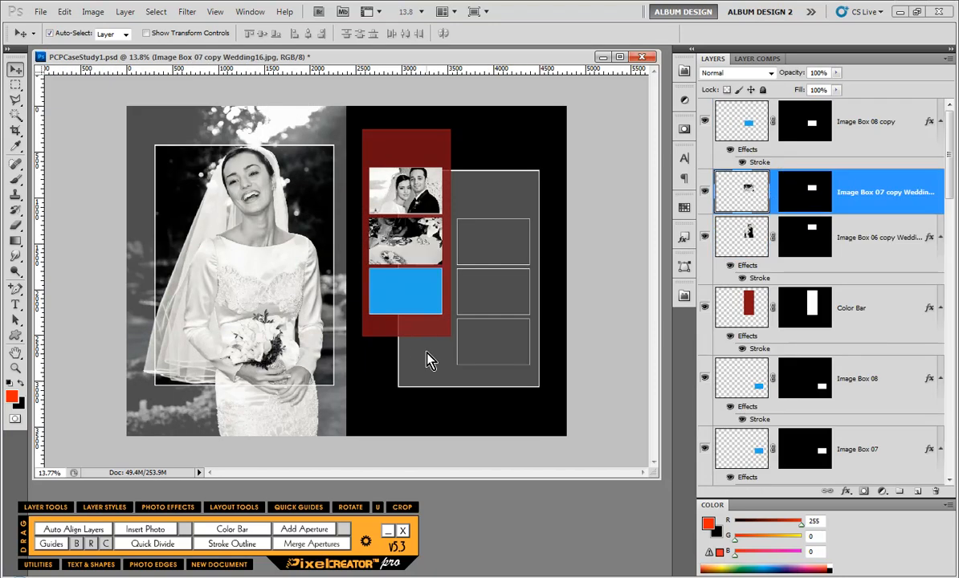
{"action": "mouse_move", "coordinate": [431, 403]}
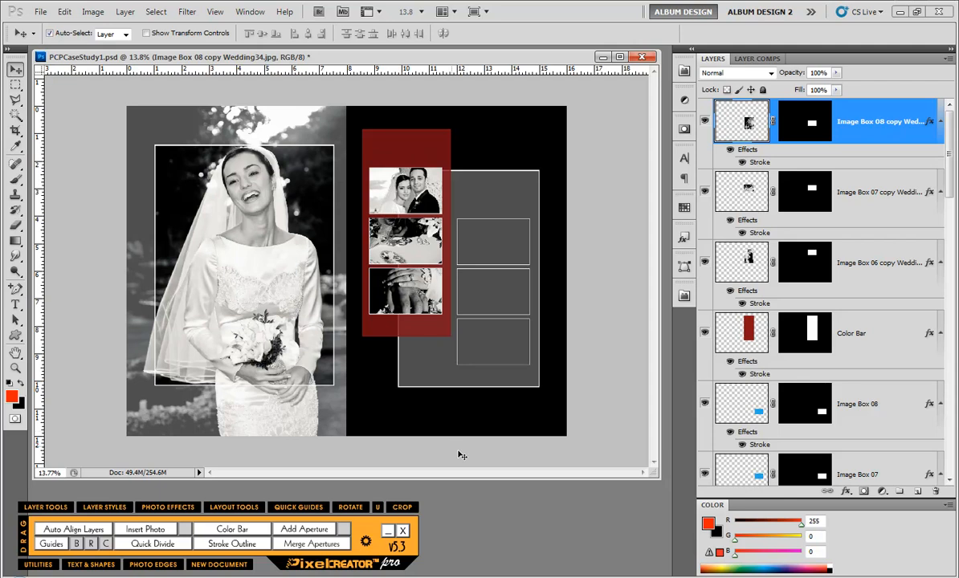
{"action": "mouse_move", "coordinate": [491, 454]}
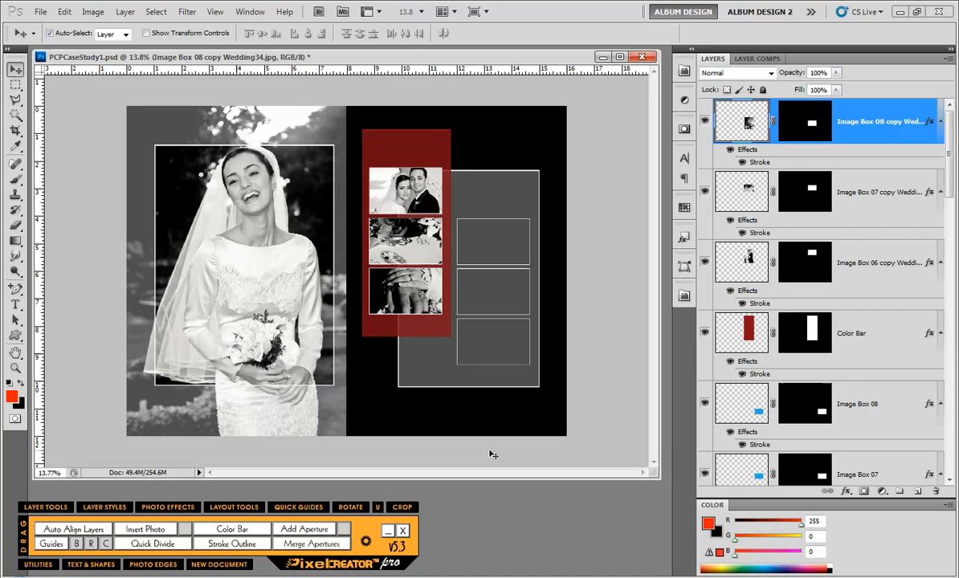